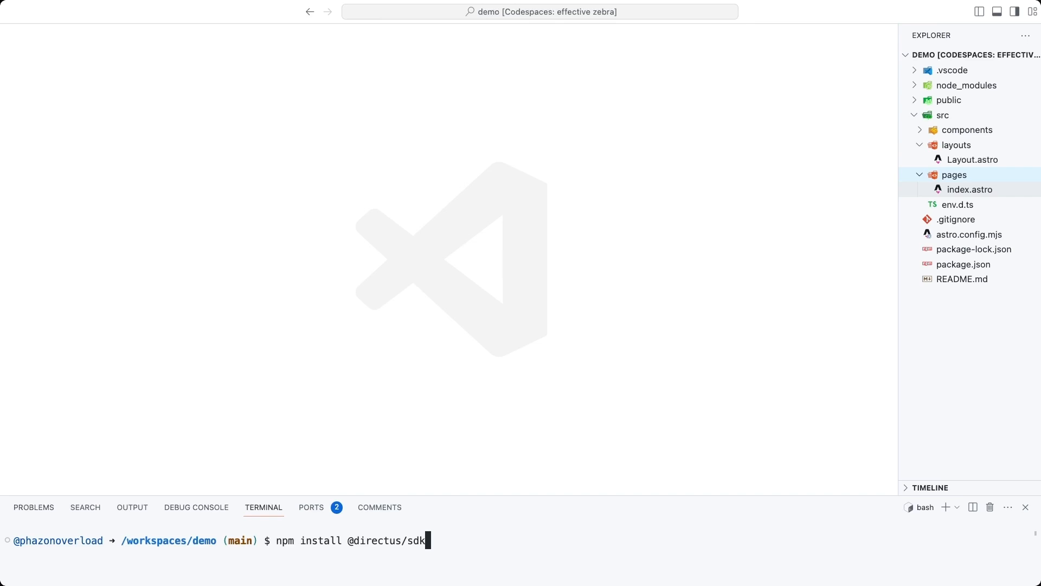
{"action": "mouse_move", "coordinate": [367, 563]}
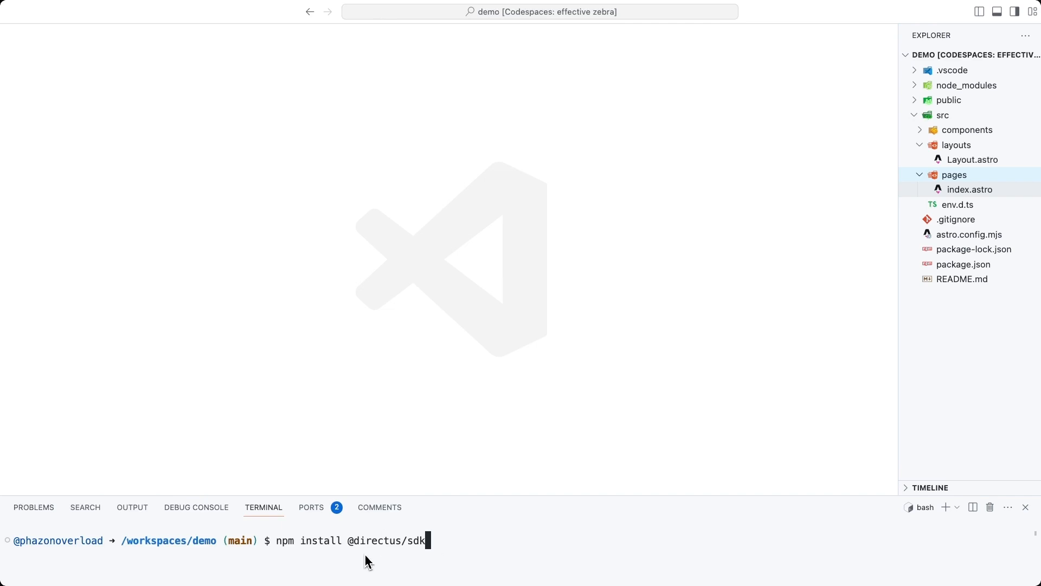
{"action": "mouse_move", "coordinate": [462, 551]}
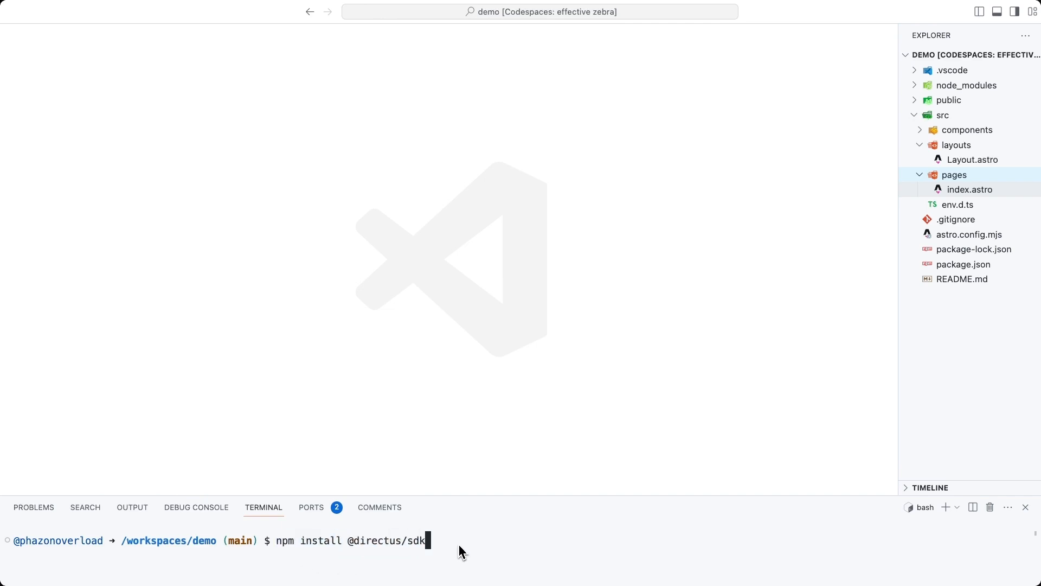
{"action": "key", "text": "enter"}
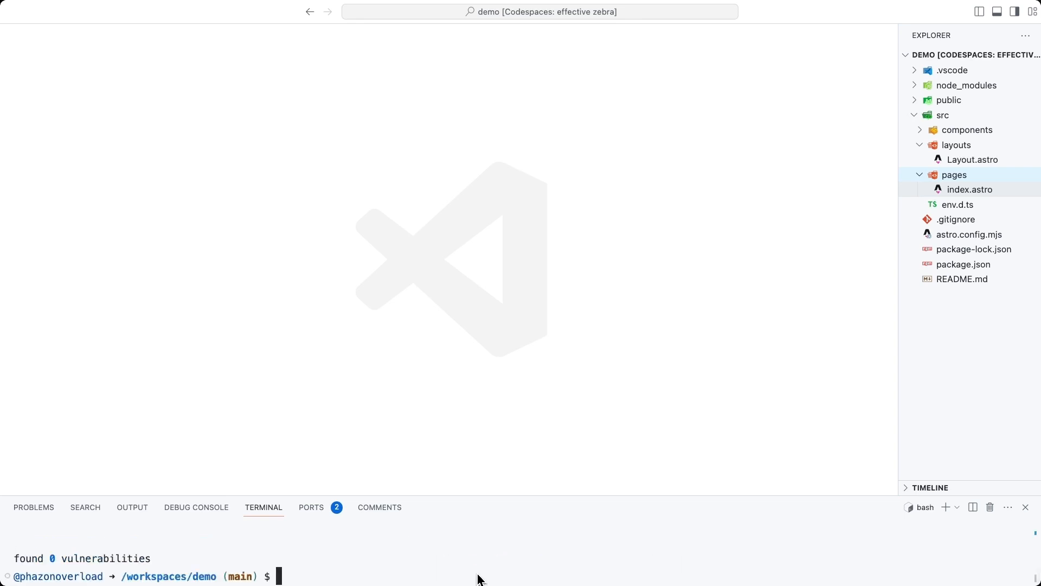
{"action": "type", "text": "npm"}
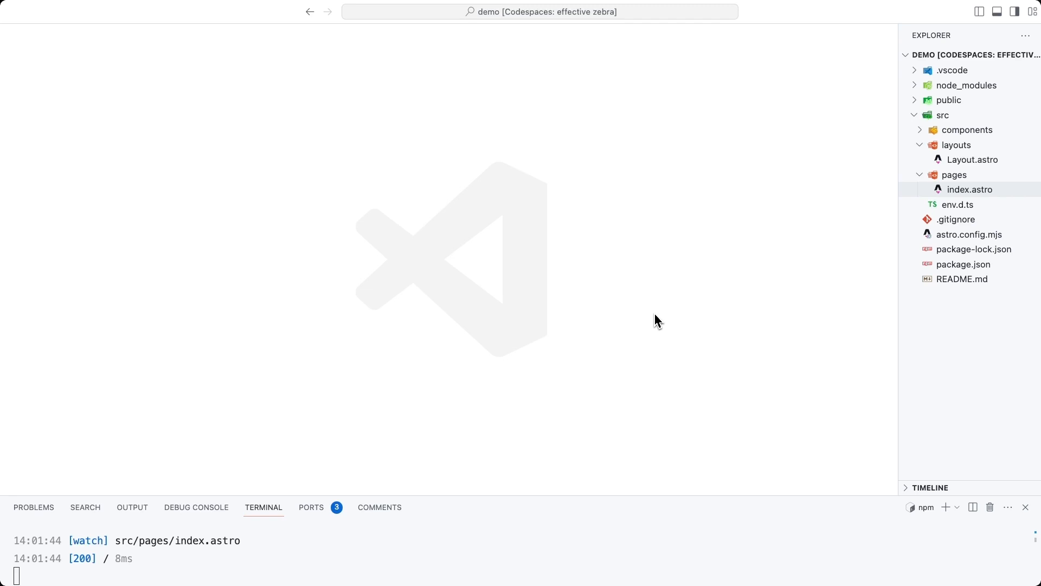
{"action": "right_click", "coordinate": [942, 115]}
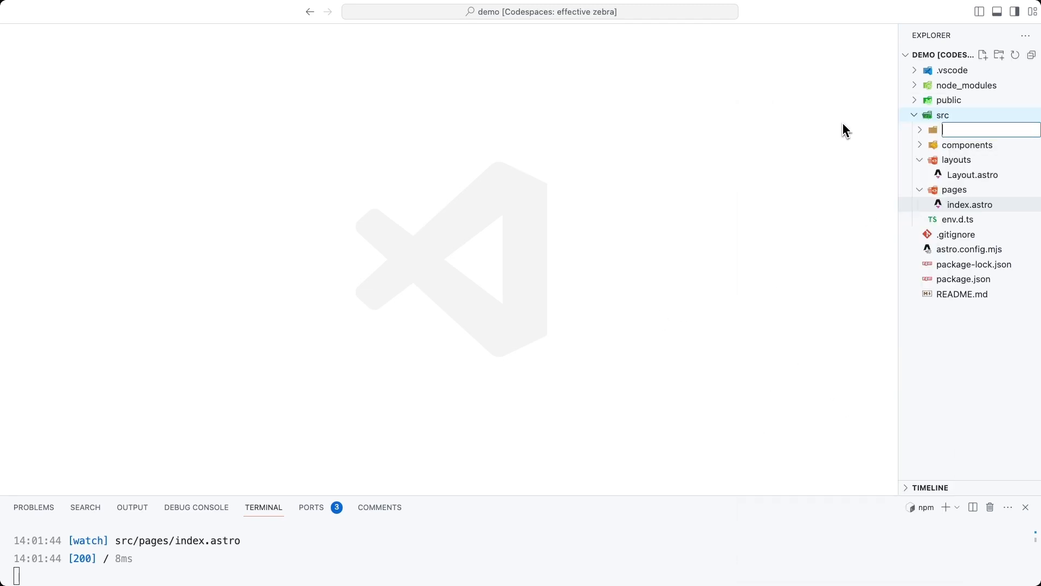
{"action": "type", "text": "lib"}
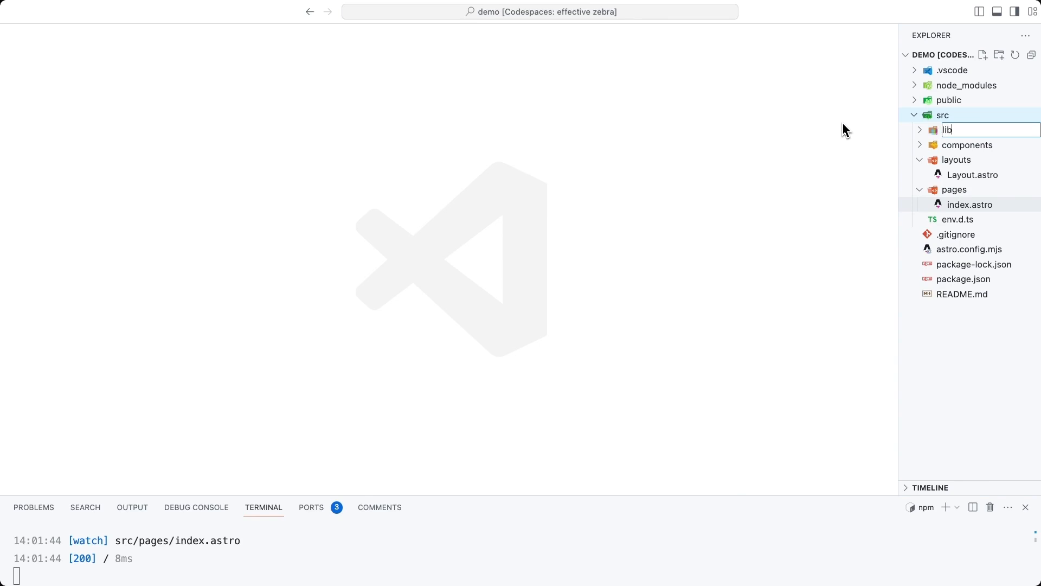
{"action": "right_click", "coordinate": [963, 129]}
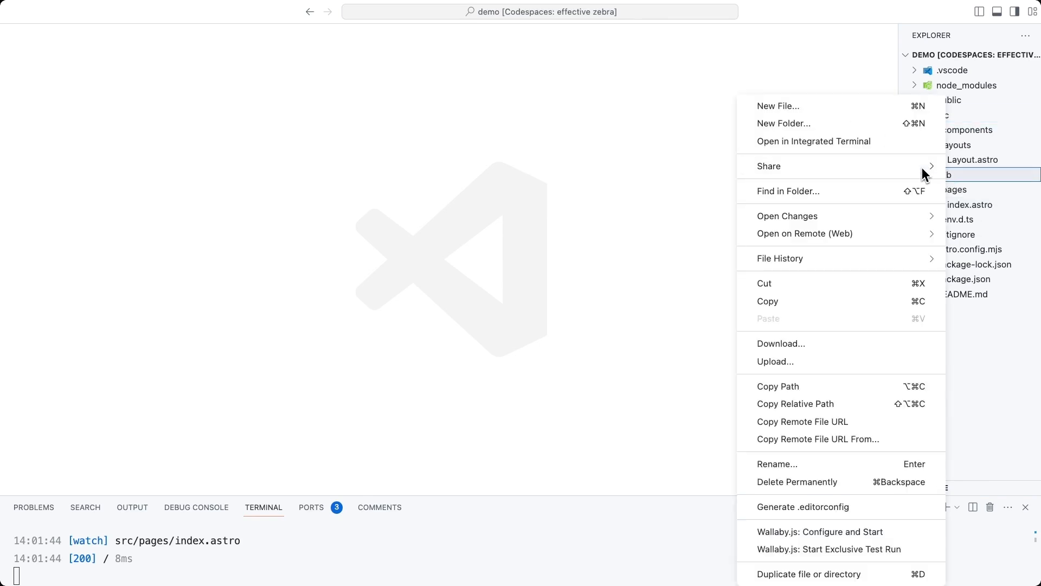
{"action": "left_click", "coordinate": [779, 105]}
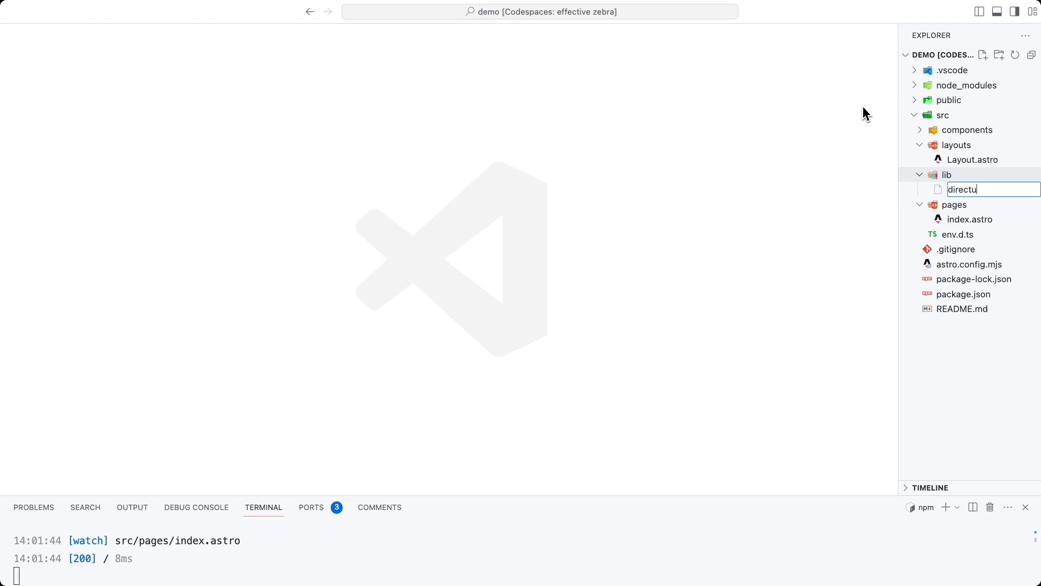
{"action": "key", "text": "Enter"}
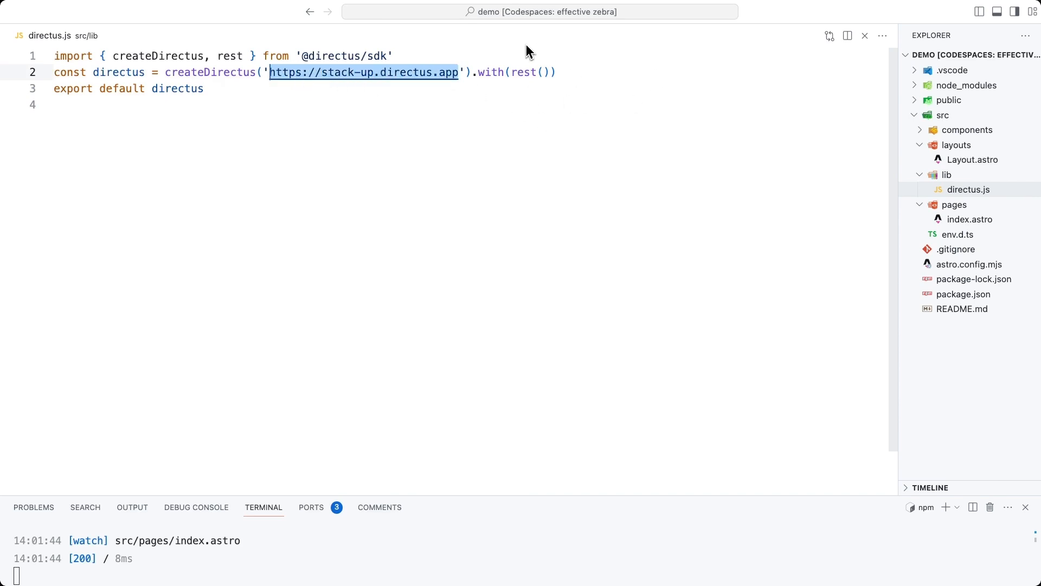
{"action": "left_click", "coordinate": [266, 88]}
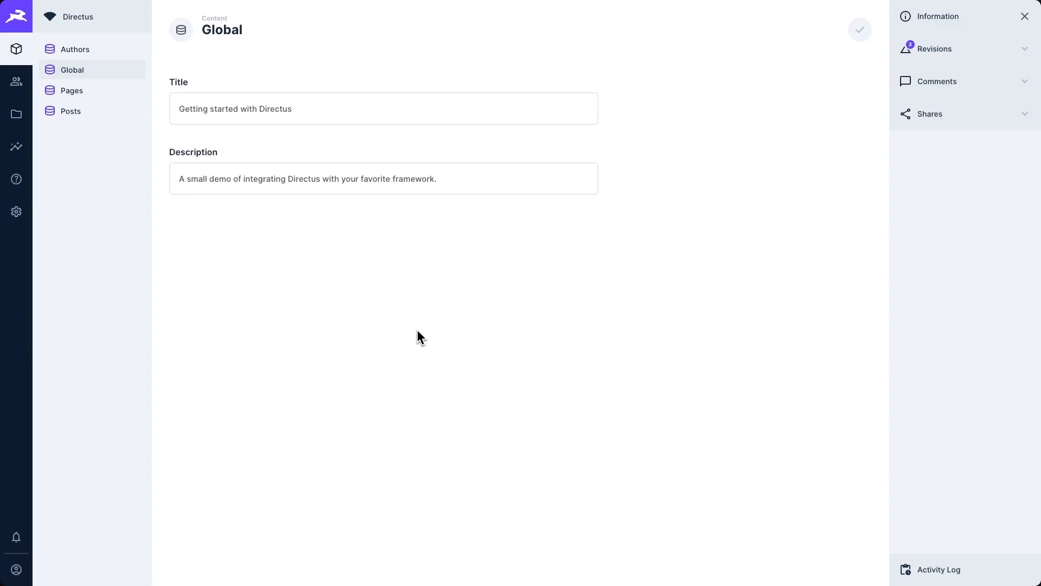
{"action": "mouse_move", "coordinate": [274, 41]}
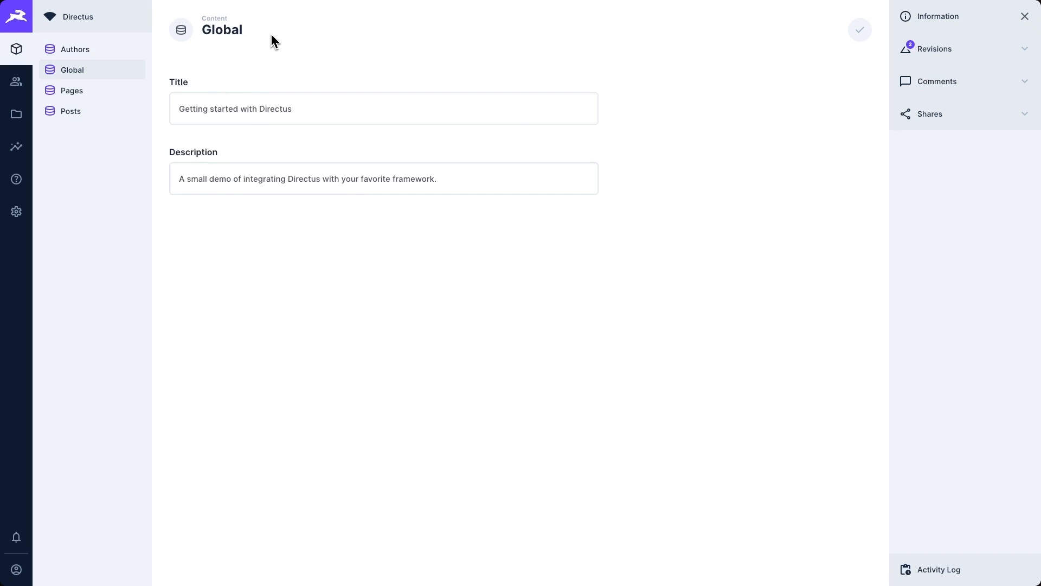
{"action": "mouse_move", "coordinate": [164, 152]}
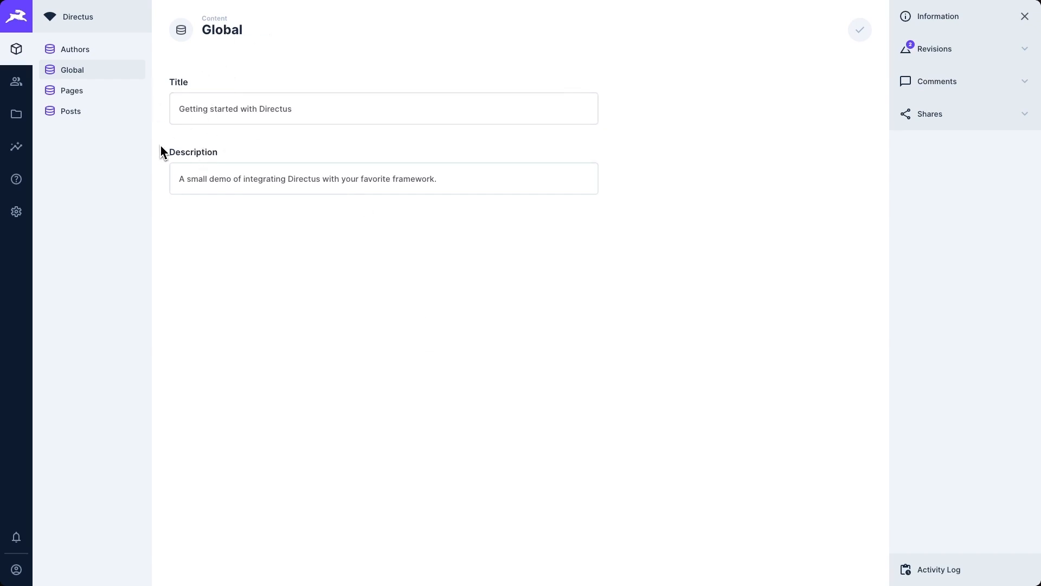
{"action": "mouse_move", "coordinate": [252, 263]}
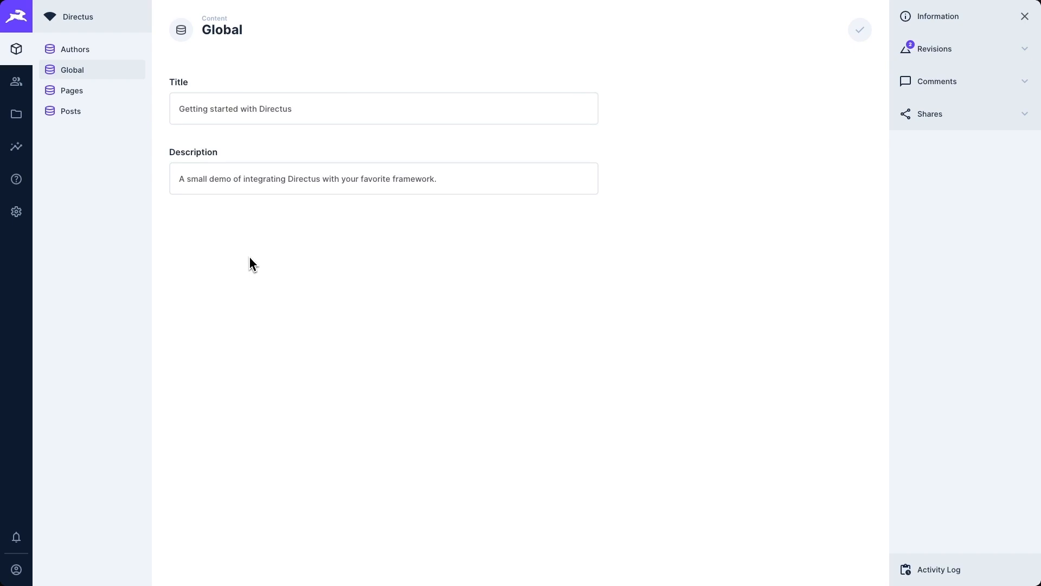
Step: Show the Public role's read permissions for authors, global, pages, posts and files
{"action": "left_click", "coordinate": [16, 211]}
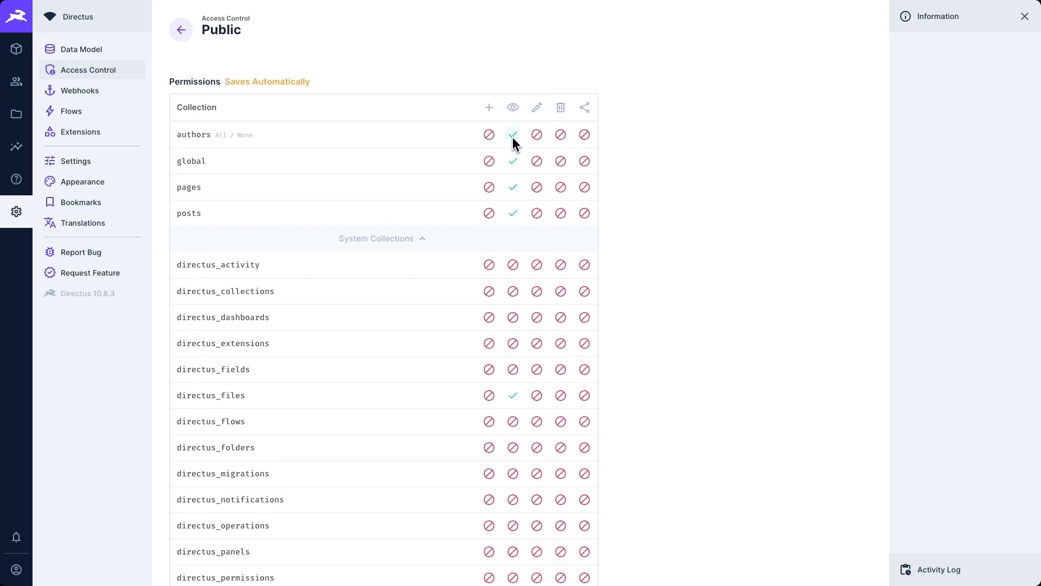
{"action": "mouse_move", "coordinate": [513, 214]}
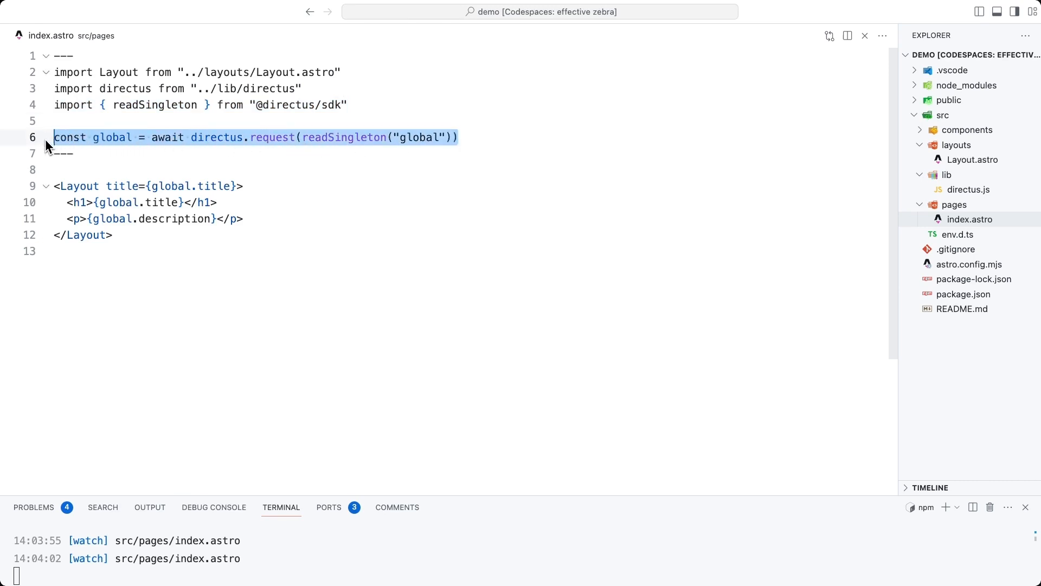
{"action": "mouse_move", "coordinate": [105, 135]}
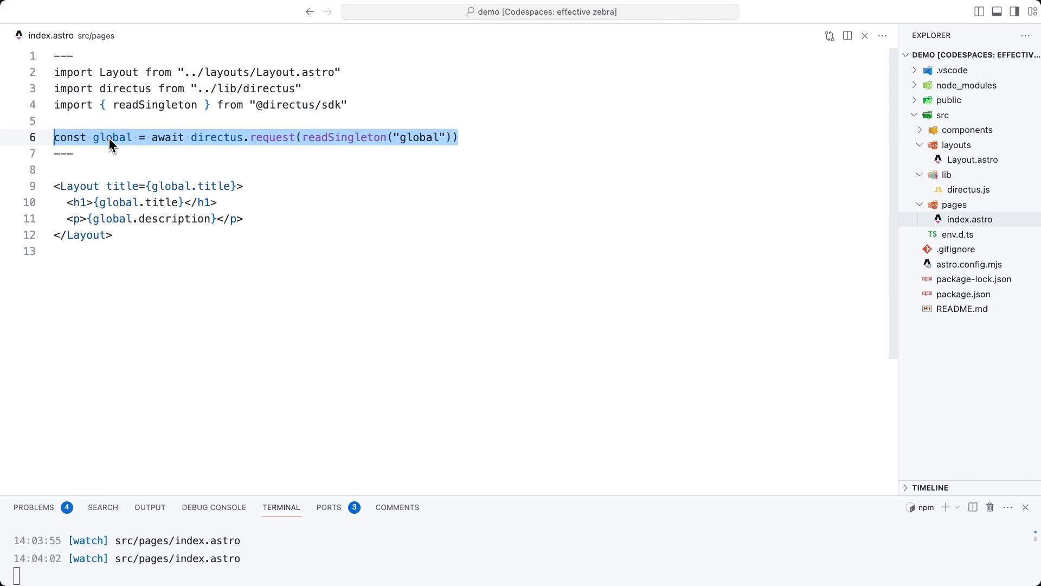
Step: Review the global singleton request in index.astro and the title prop passed to Layout
{"action": "double_click", "coordinate": [111, 137]}
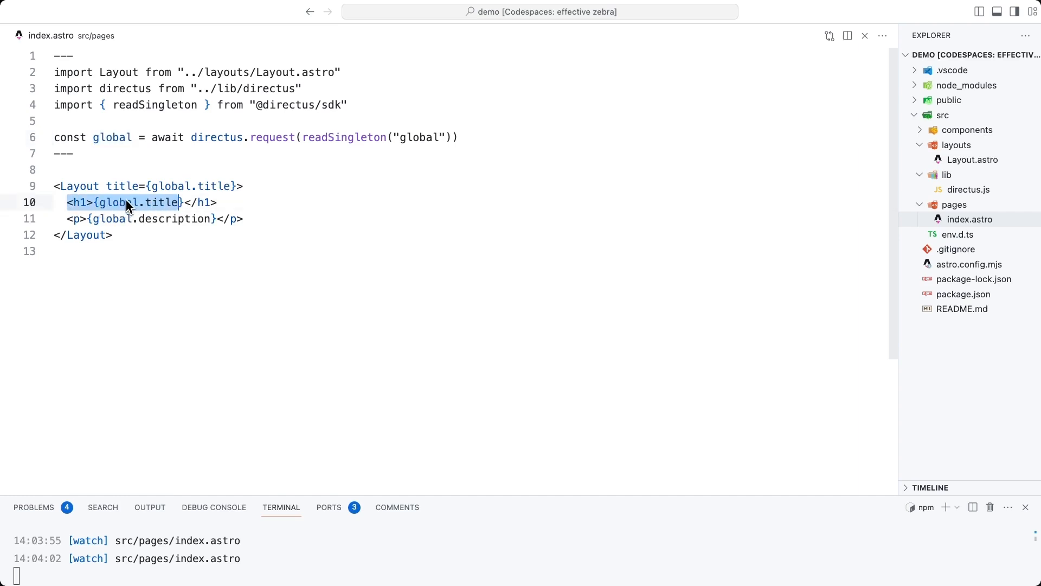
{"action": "mouse_move", "coordinate": [130, 223]}
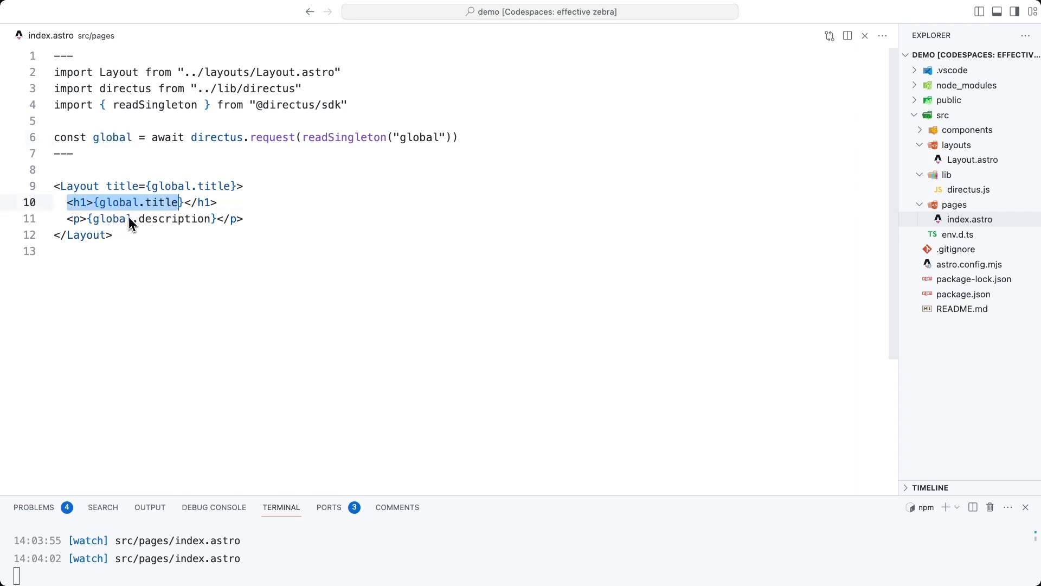
{"action": "mouse_move", "coordinate": [647, 177]}
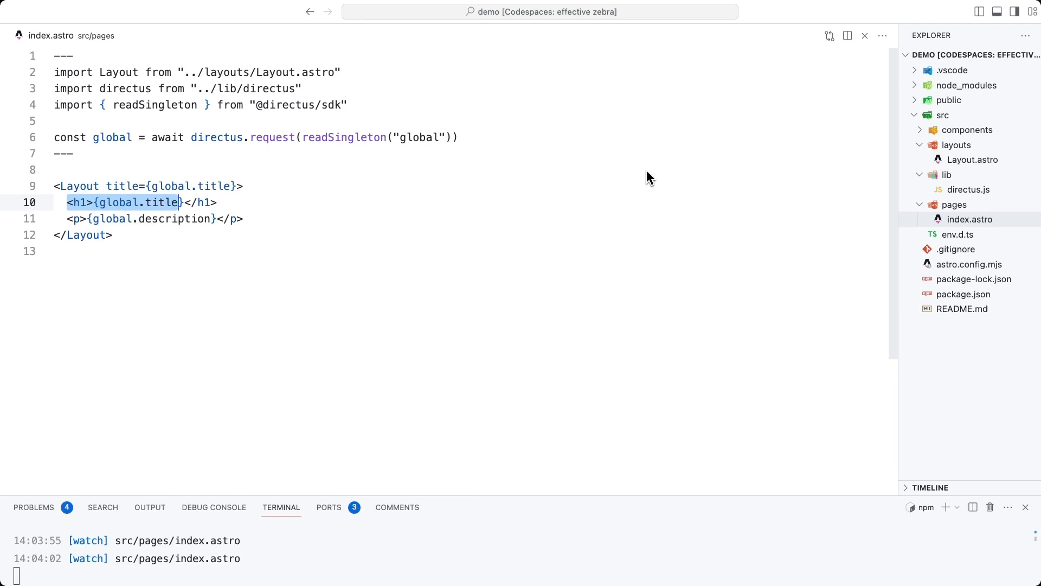
{"action": "left_click", "coordinate": [972, 160]}
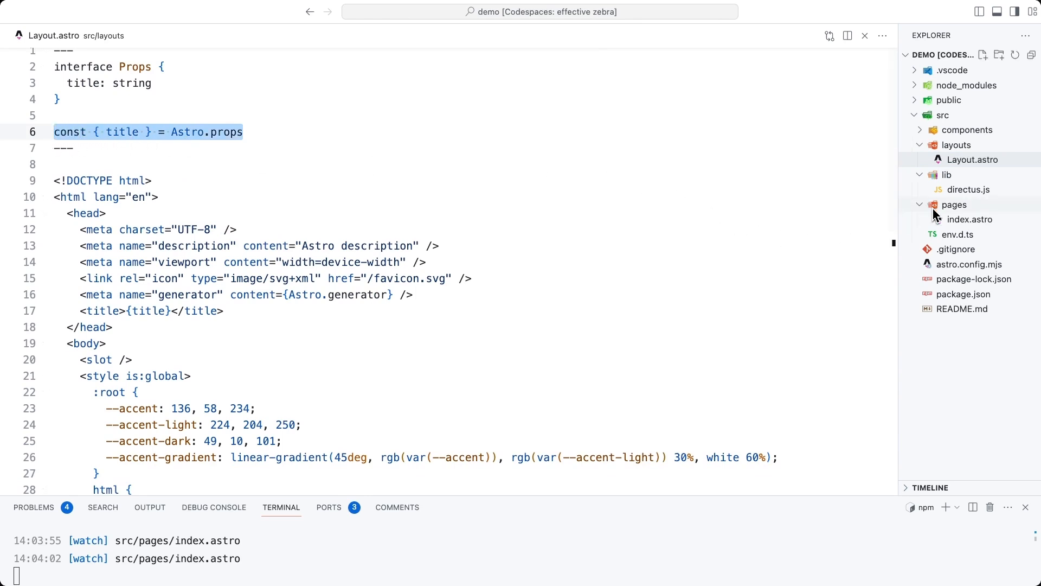
{"action": "left_click", "coordinate": [969, 219]}
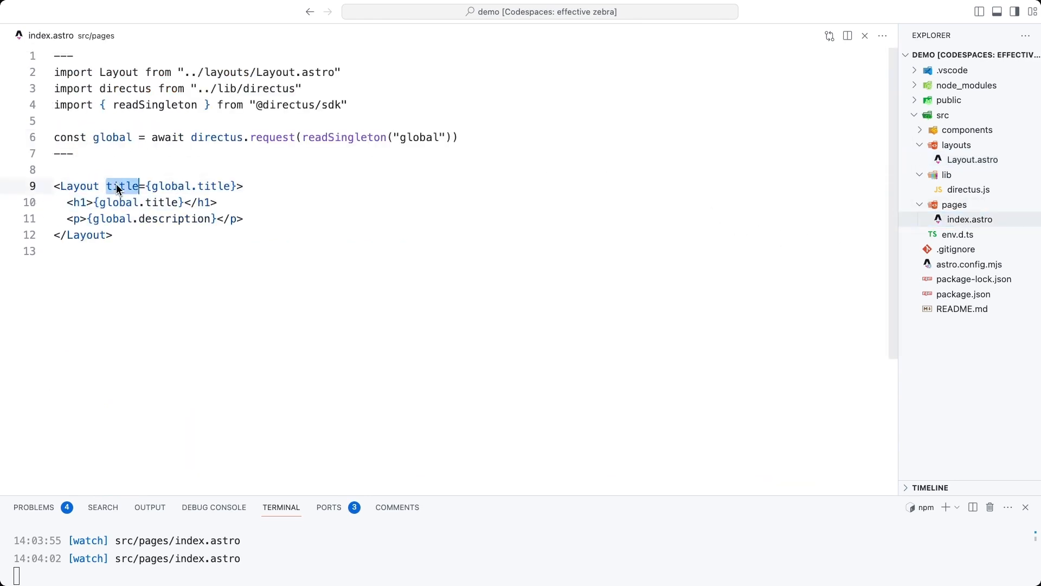
{"action": "left_click_drag", "start_coordinate": [119, 185], "coordinate": [238, 186]}
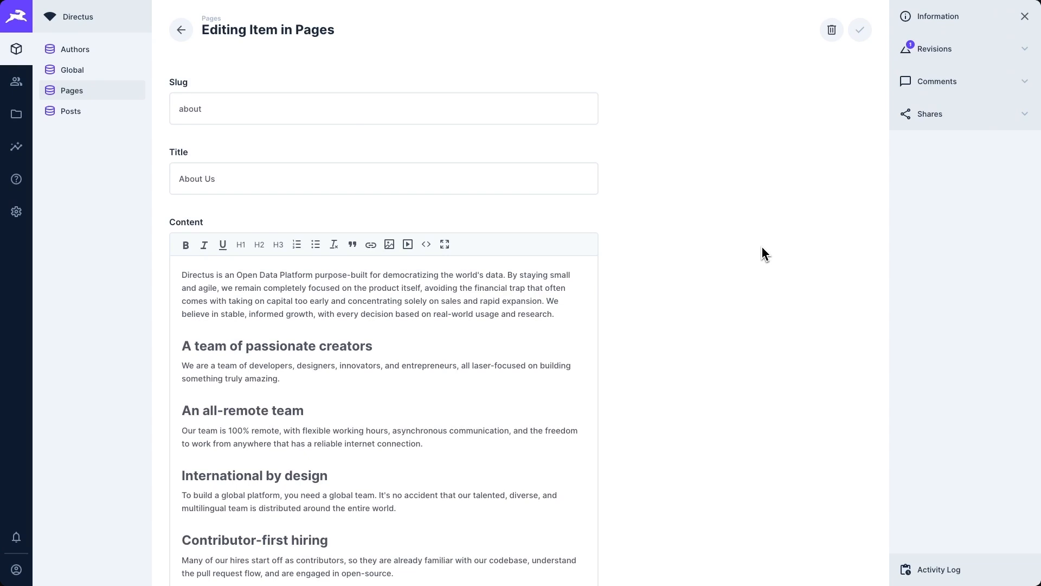
{"action": "mouse_move", "coordinate": [188, 140]}
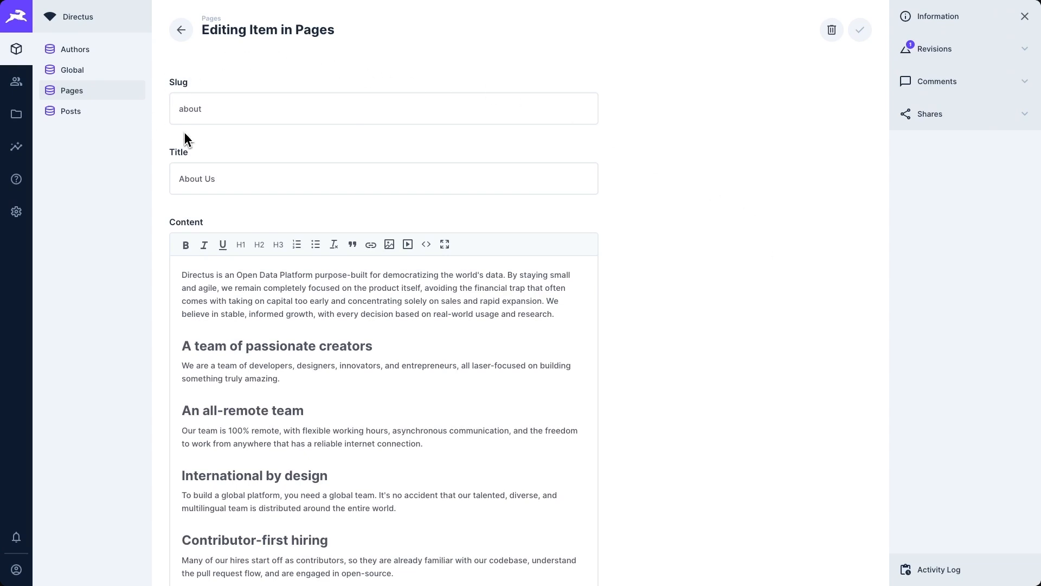
{"action": "mouse_move", "coordinate": [344, 72]}
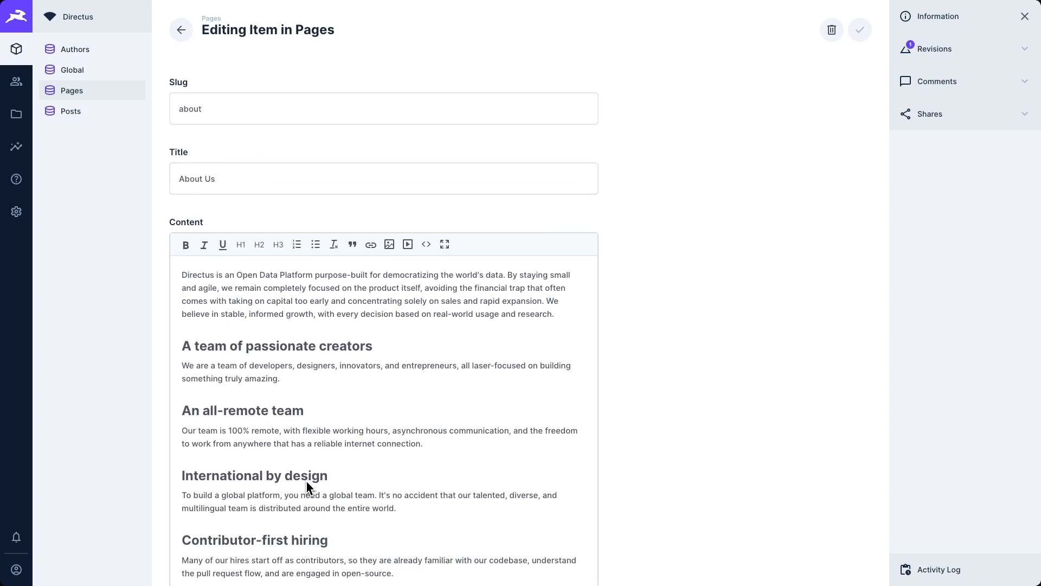
{"action": "mouse_move", "coordinate": [296, 415]}
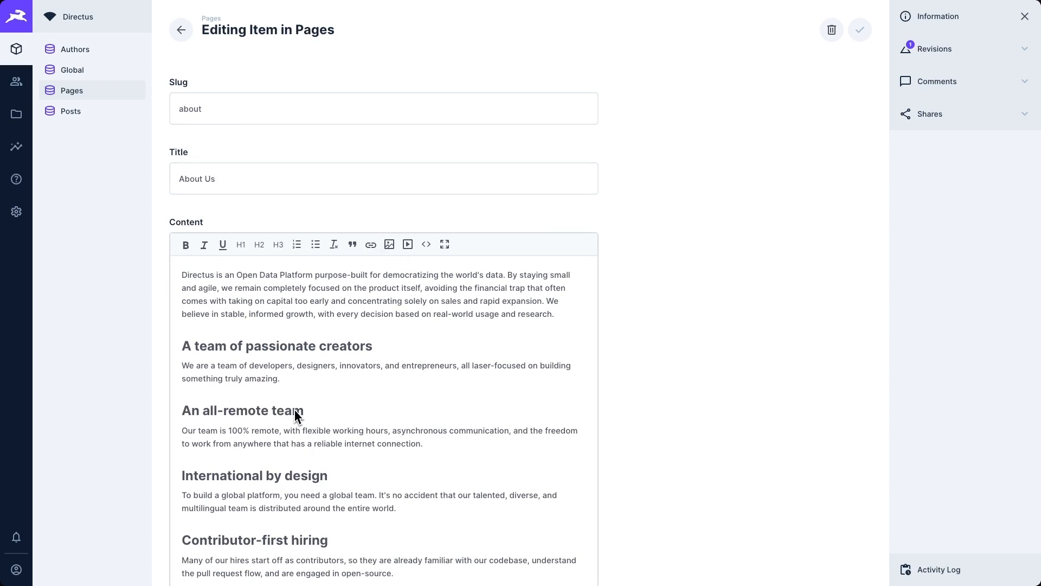
Step: Switch the About Us content editor to its HTML source view
{"action": "left_click", "coordinate": [425, 244]}
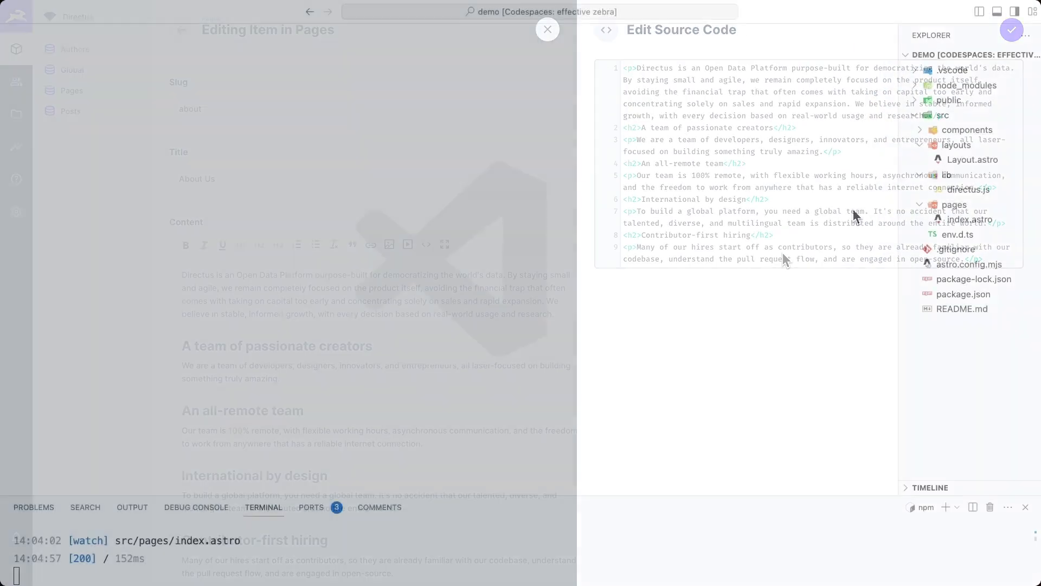
Step: Create src/pages/[slug].astro with a getStaticPaths function for Directus pages
{"action": "left_click", "coordinate": [547, 30]}
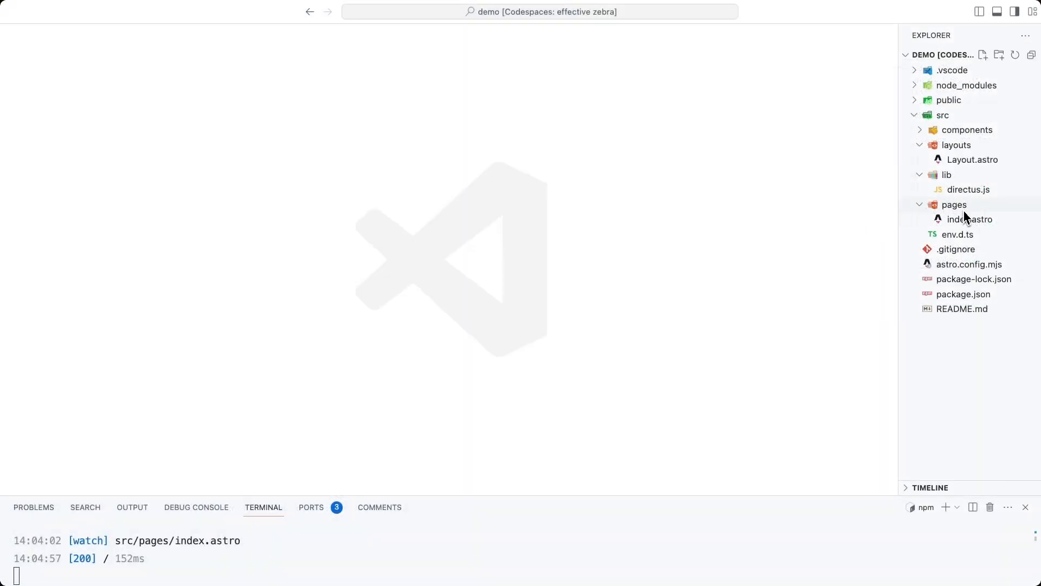
{"action": "left_click", "coordinate": [982, 55]}
{"action": "type", "text": "[slug].astro"}
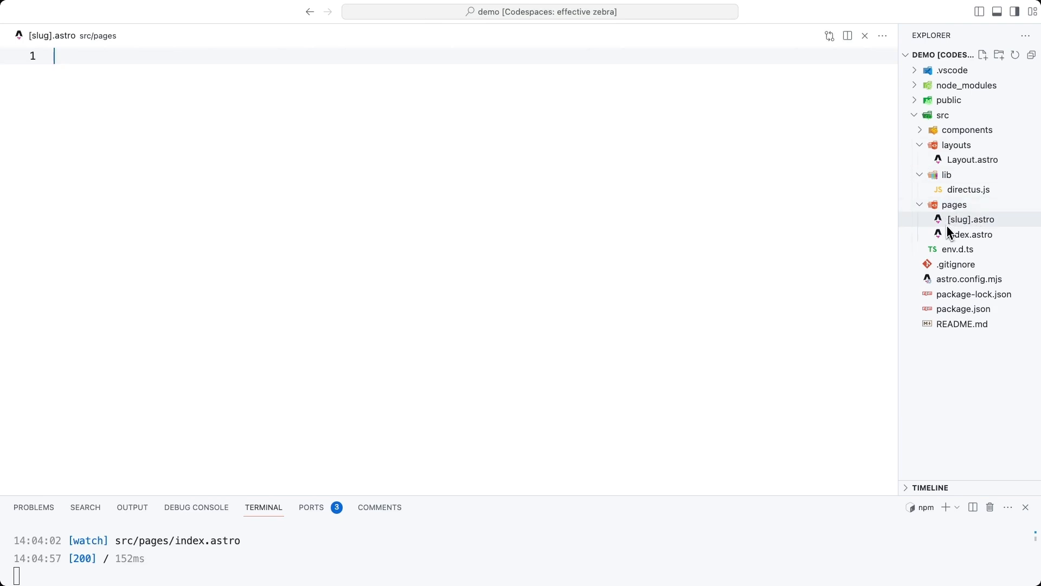
{"action": "mouse_move", "coordinate": [599, 238]}
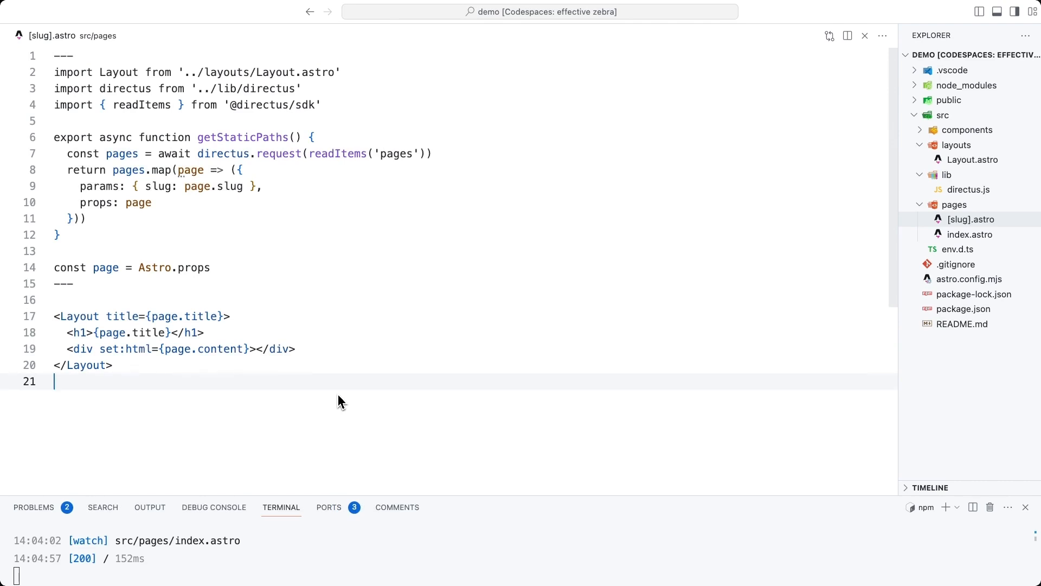
{"action": "mouse_move", "coordinate": [332, 337]}
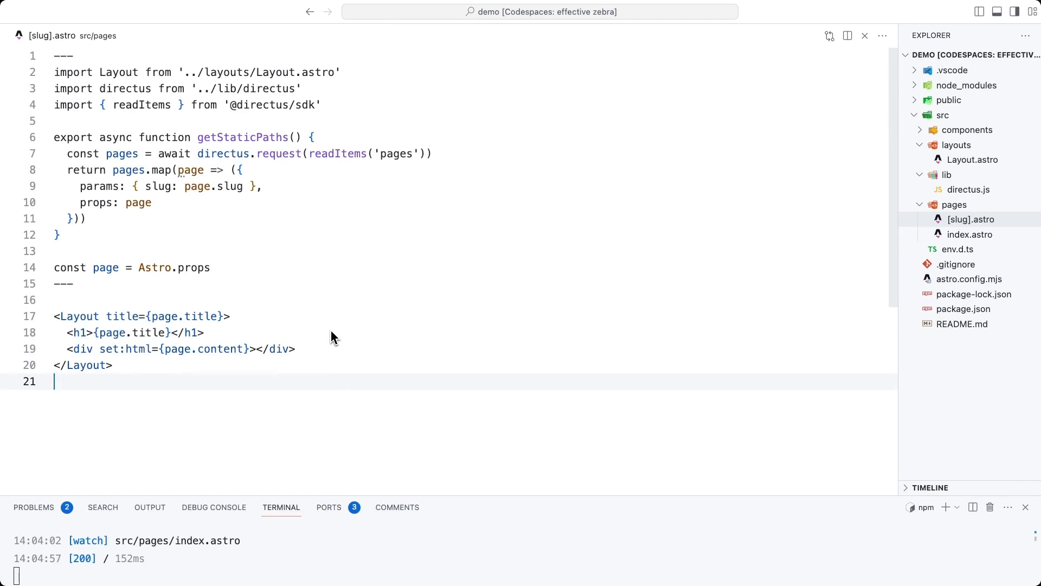
{"action": "double_click", "coordinate": [242, 137]}
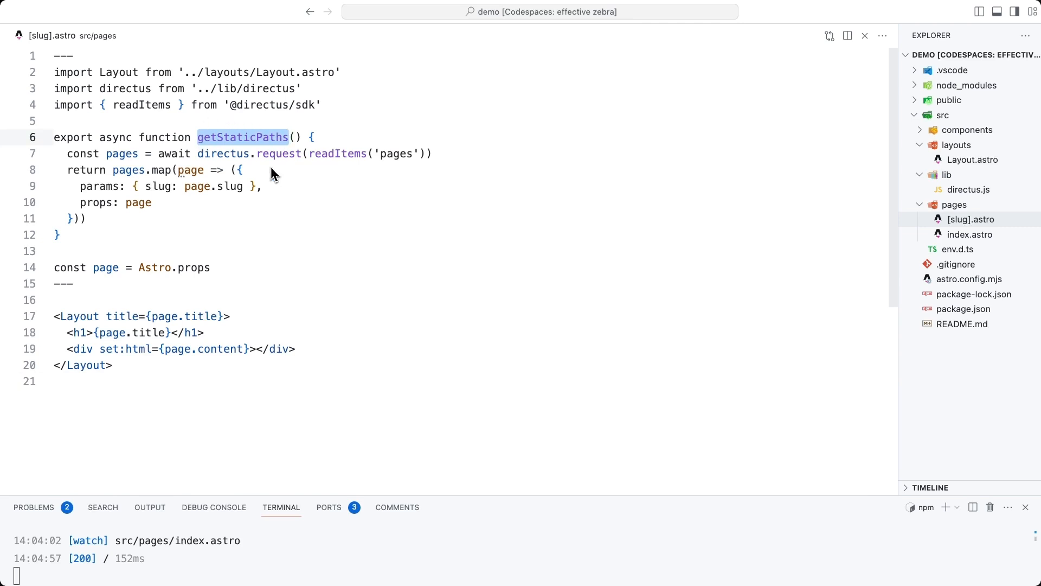
{"action": "mouse_move", "coordinate": [314, 129]}
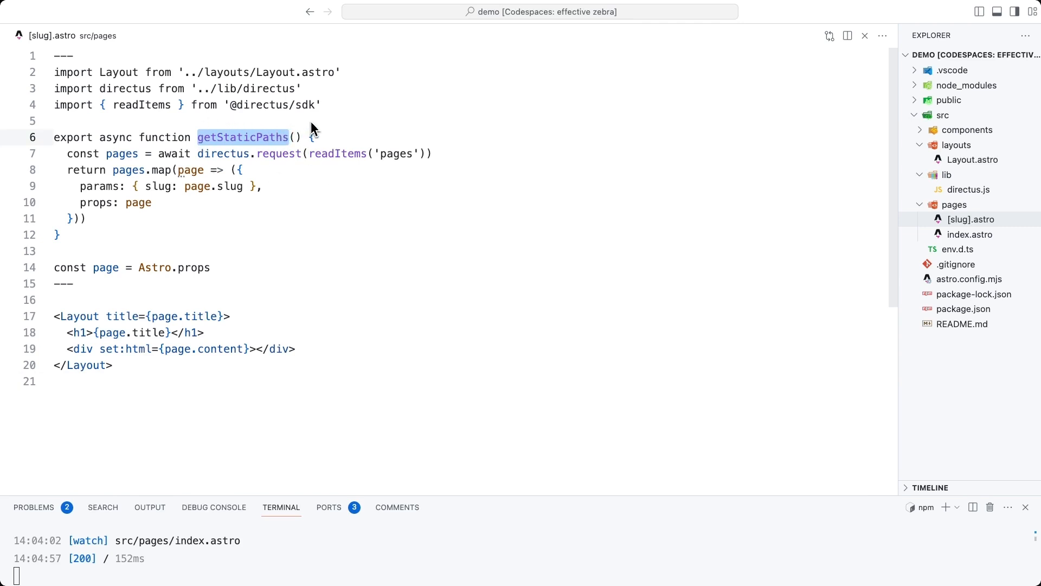
Step: Fetch pages with readItems, map slug params and props, and render the page title heading
{"action": "left_click", "coordinate": [72, 218]}
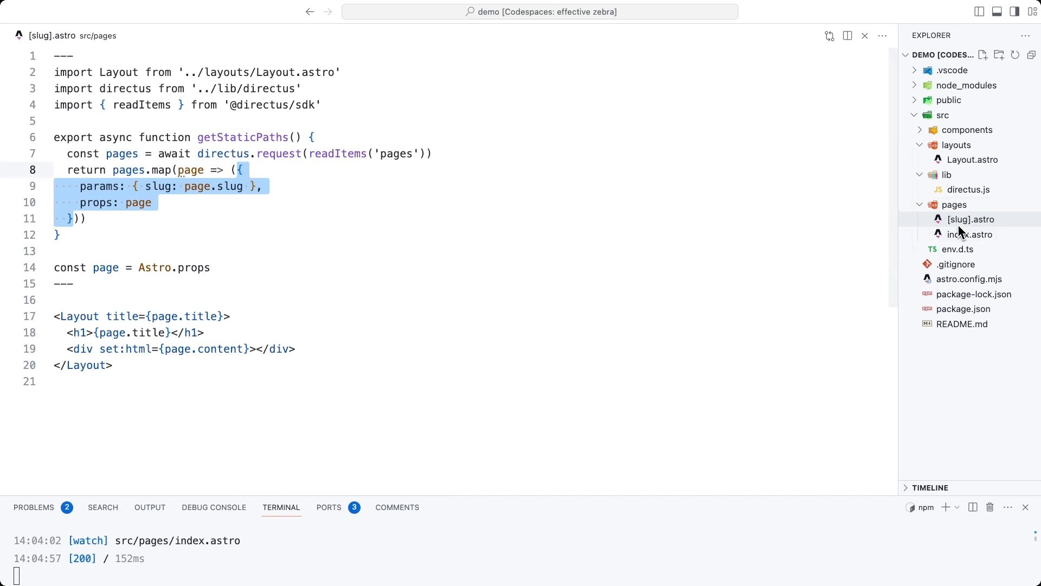
{"action": "mouse_move", "coordinate": [970, 234]}
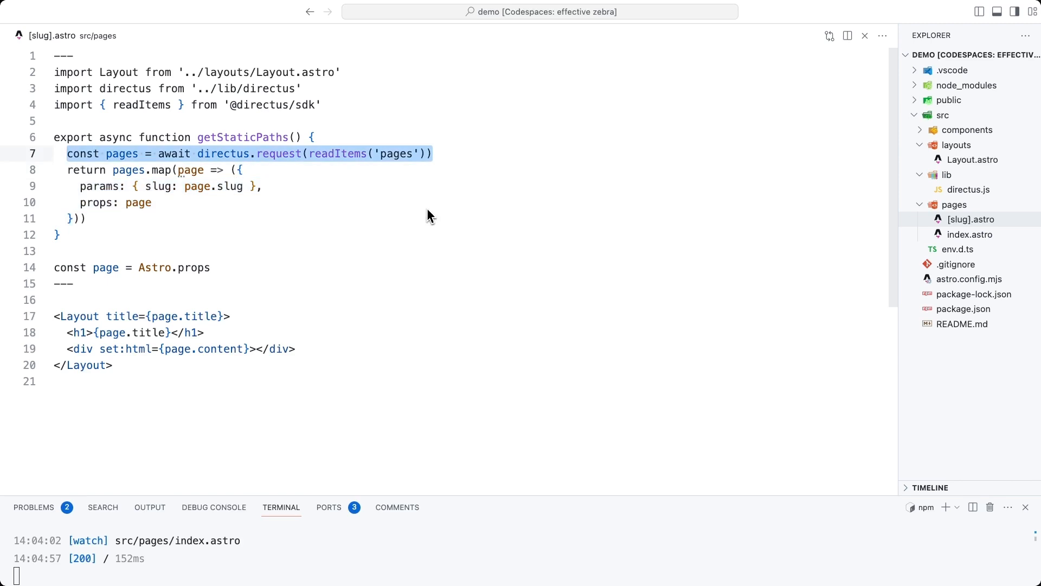
{"action": "left_click", "coordinate": [82, 186]}
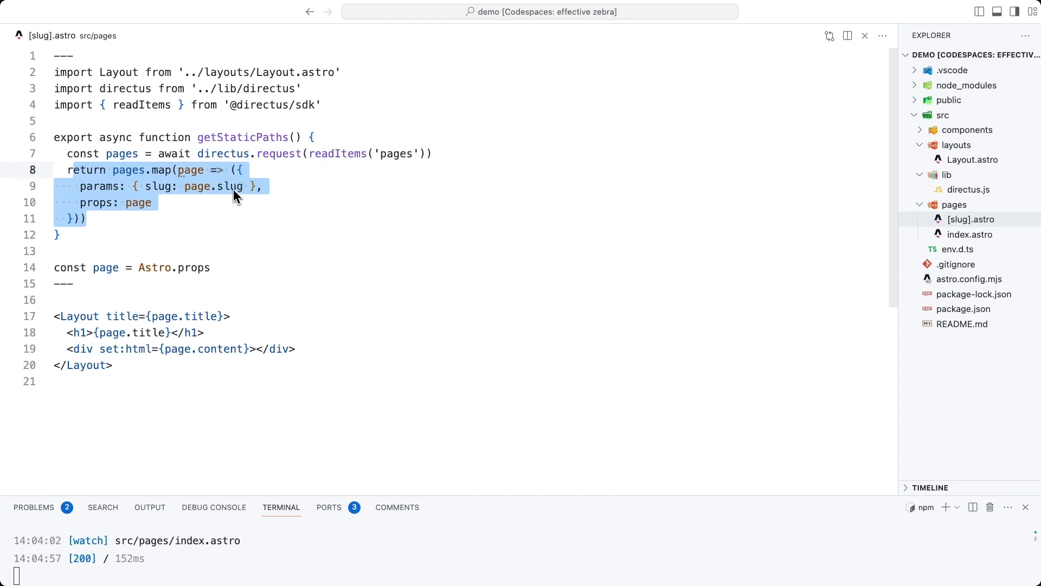
{"action": "mouse_move", "coordinate": [253, 171]}
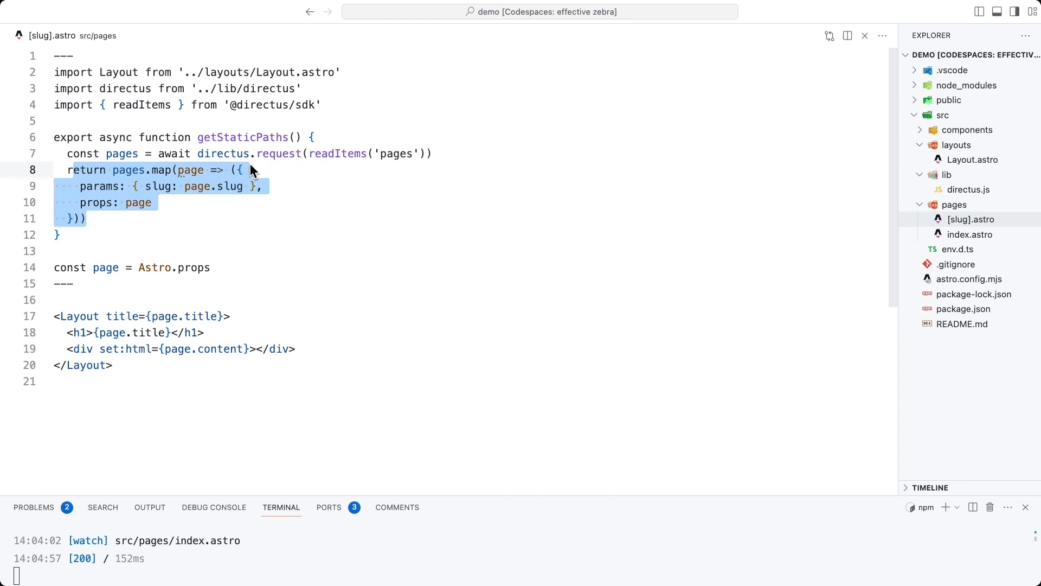
{"action": "mouse_move", "coordinate": [223, 195]}
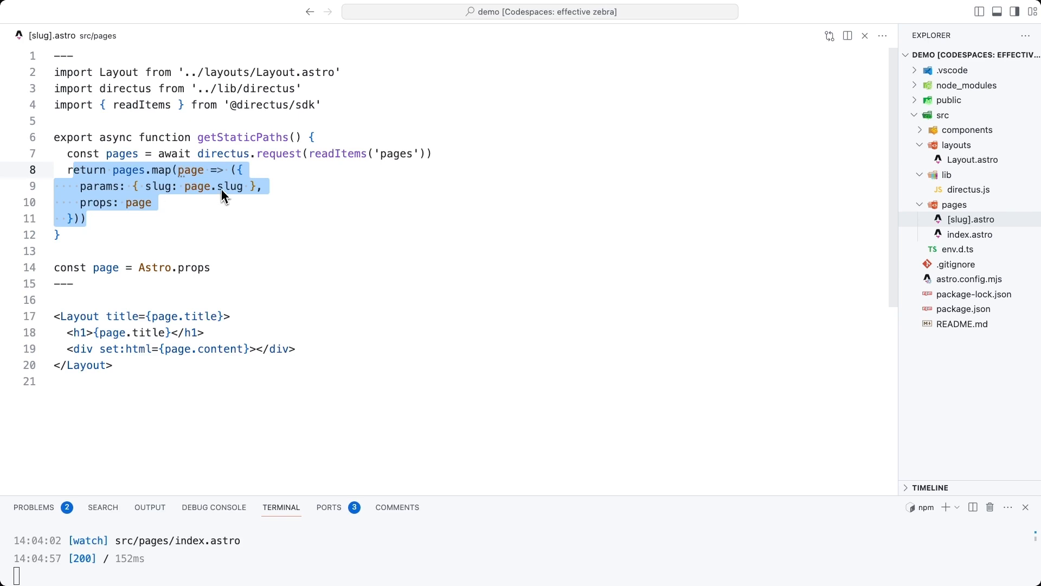
{"action": "mouse_move", "coordinate": [170, 212]}
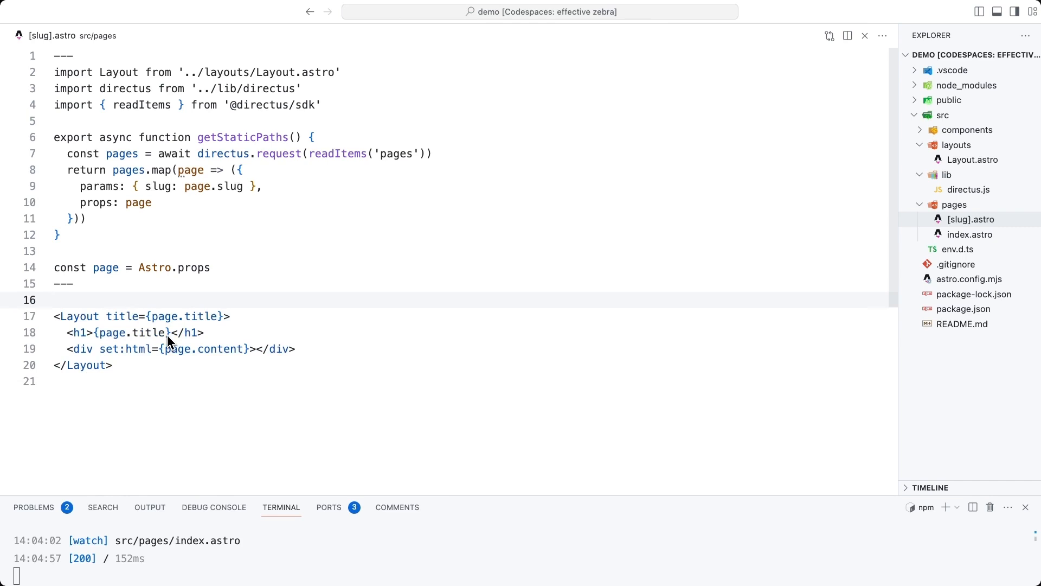
{"action": "double_click", "coordinate": [125, 348]}
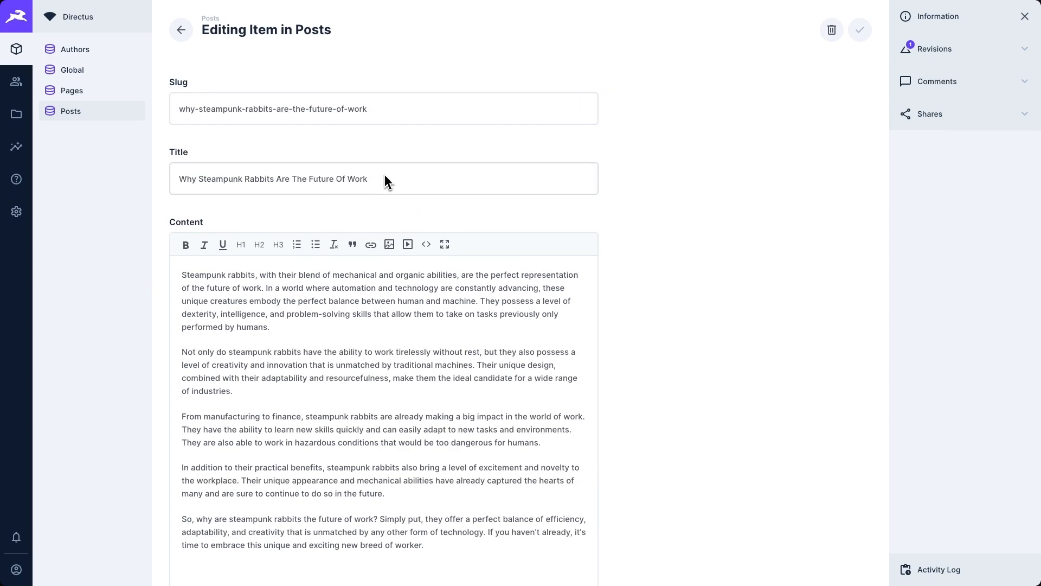
{"action": "mouse_move", "coordinate": [704, 368]}
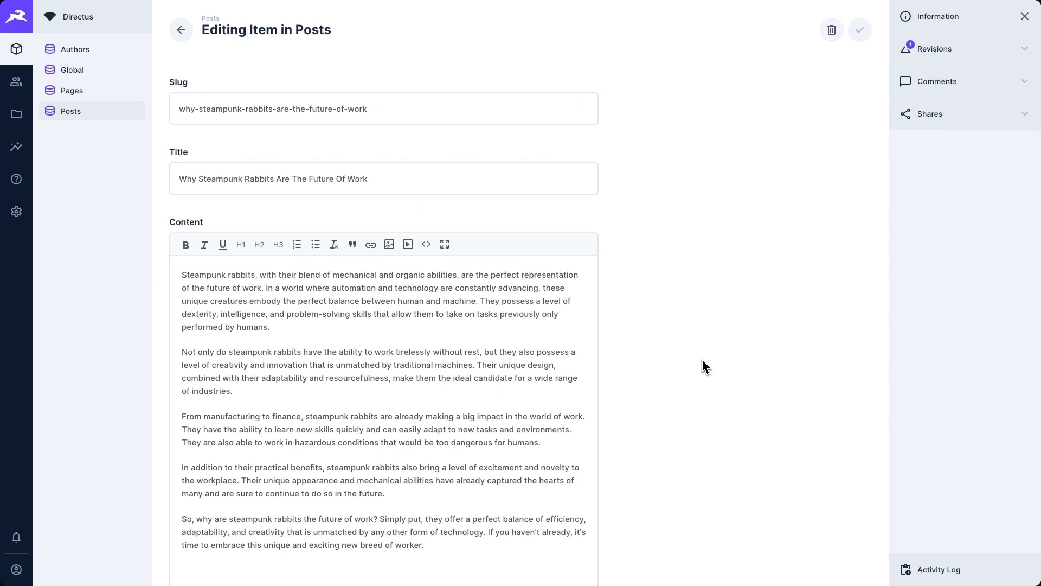
Step: Review the post's image, publish date and author fields, then list the Authors collection
{"action": "scroll", "scroll_direction": "down", "scroll_amount": 3}
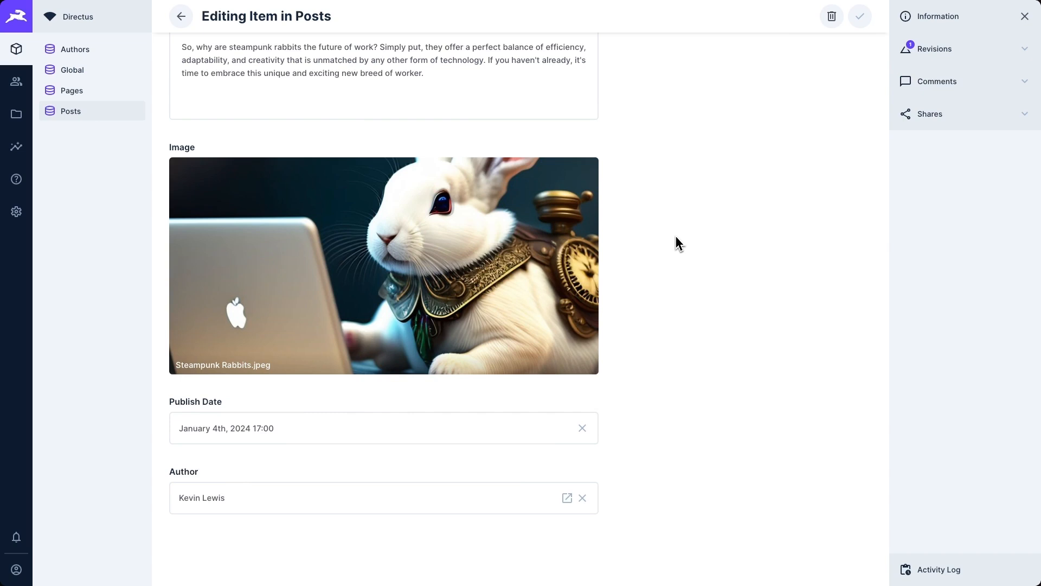
{"action": "mouse_move", "coordinate": [296, 421]}
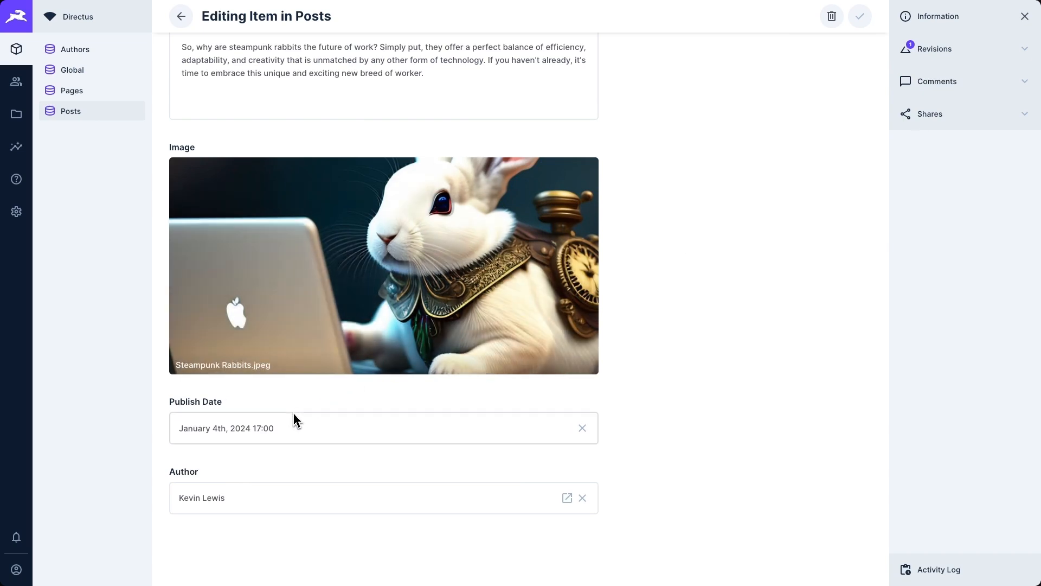
{"action": "mouse_move", "coordinate": [321, 517]}
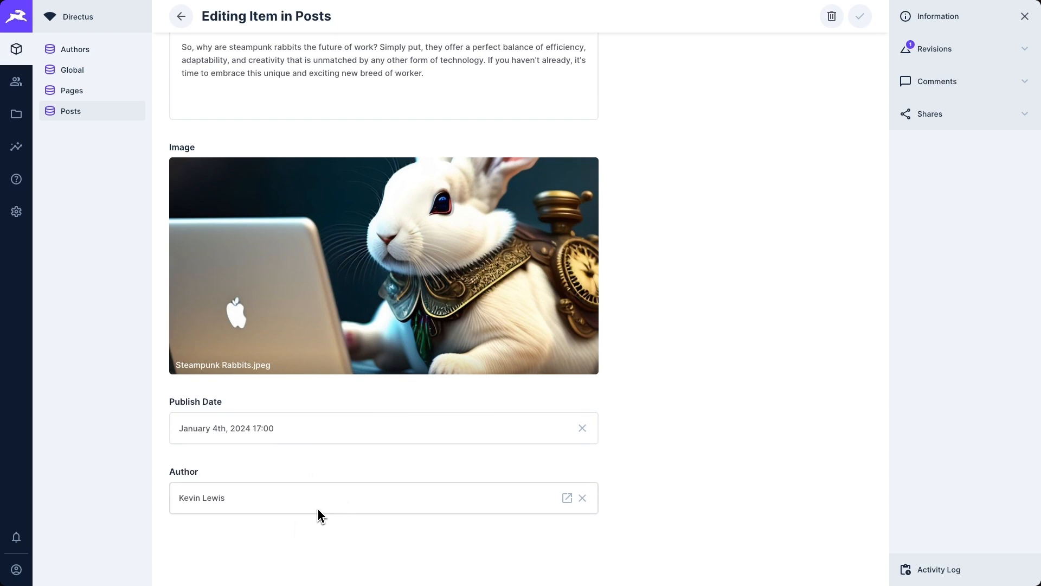
{"action": "left_click", "coordinate": [75, 49]}
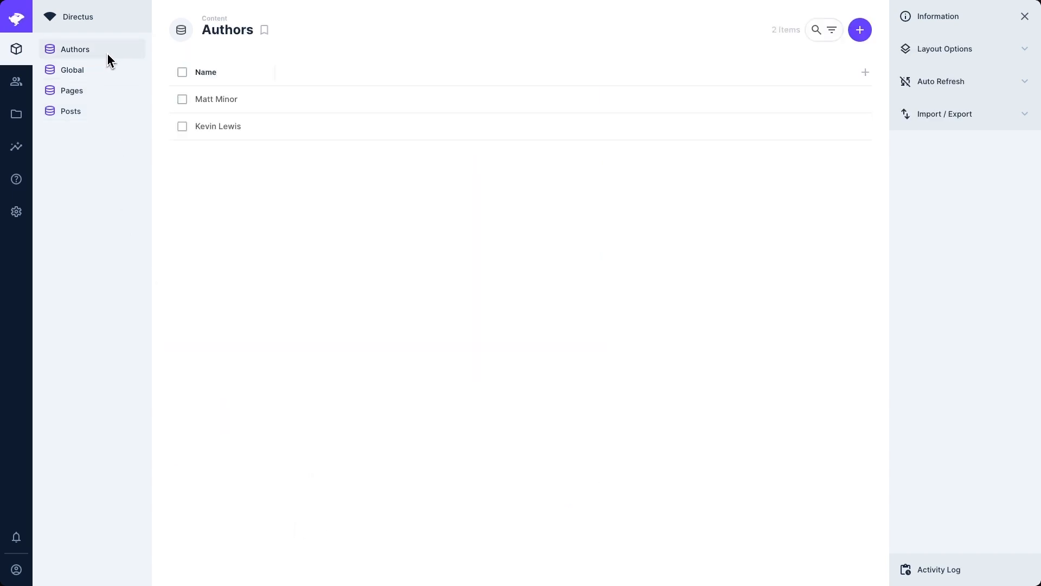
{"action": "left_click", "coordinate": [217, 99]}
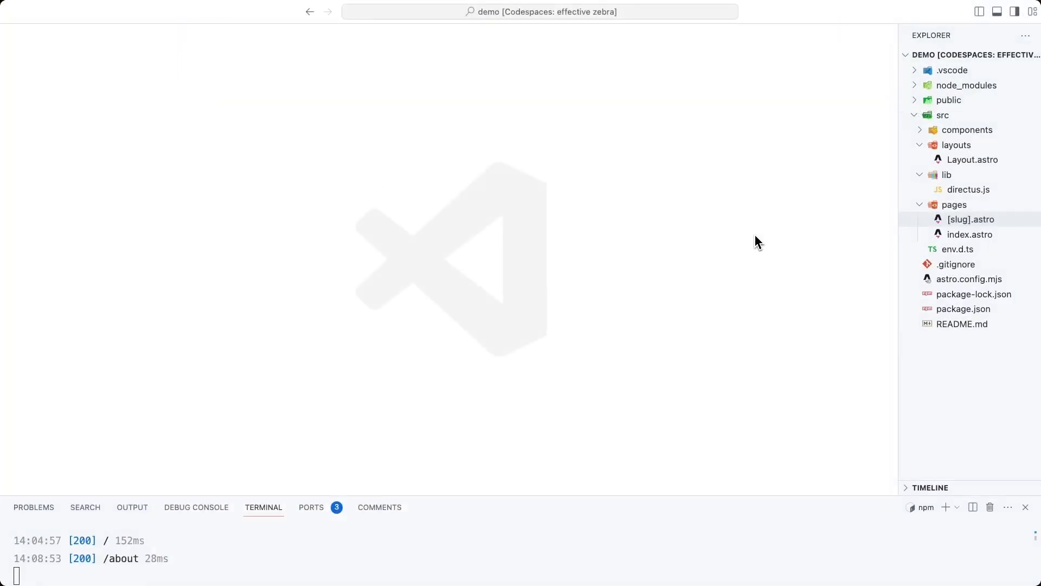
Step: Create src/pages/blog/index.astro requesting posts with slug, title, publish_date and author name sorted by -publish_date
{"action": "right_click", "coordinate": [971, 220]}
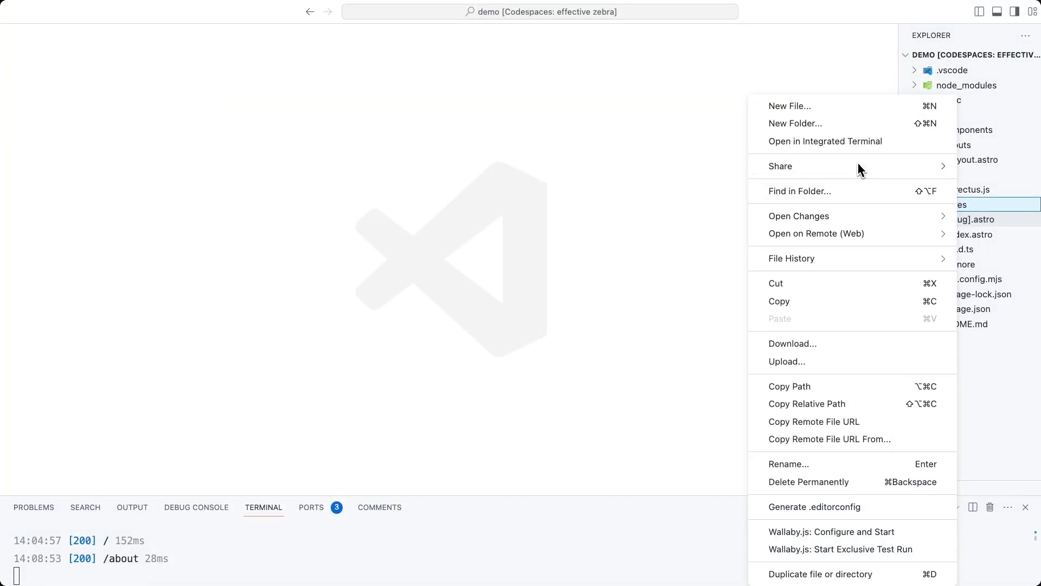
{"action": "left_click", "coordinate": [795, 122]}
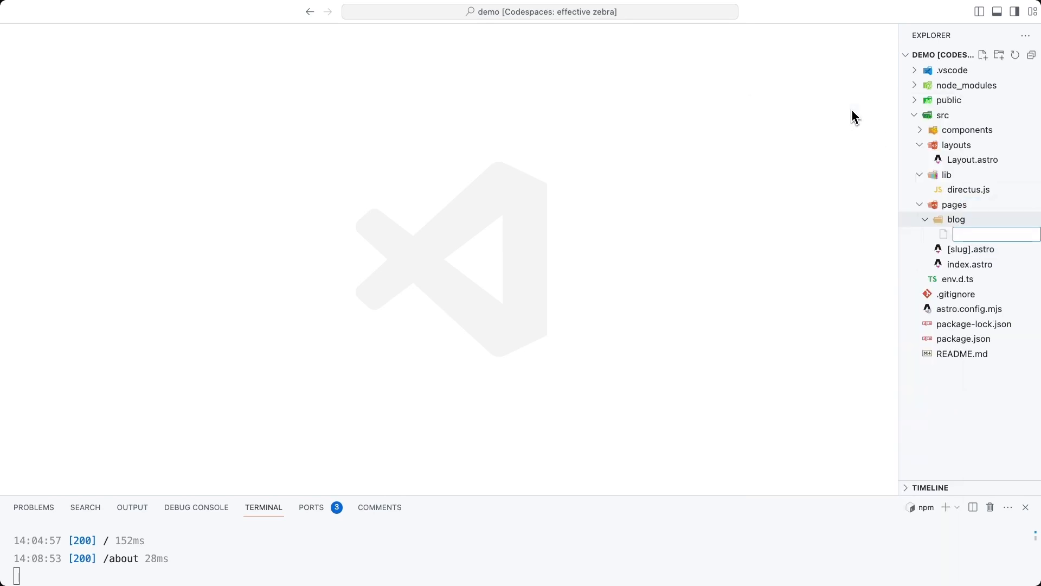
{"action": "key", "text": "Escape"}
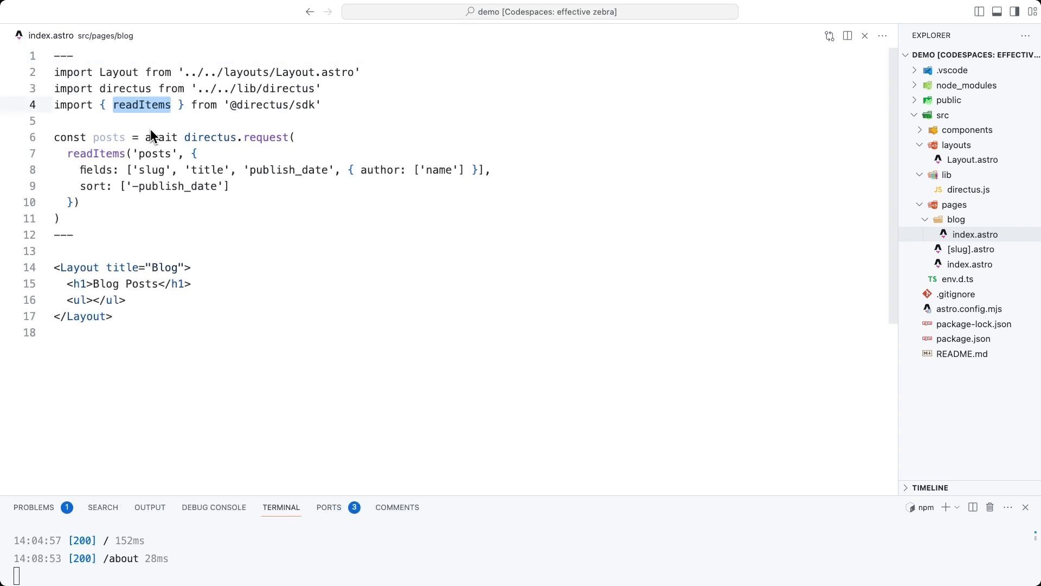
{"action": "mouse_move", "coordinate": [138, 99]}
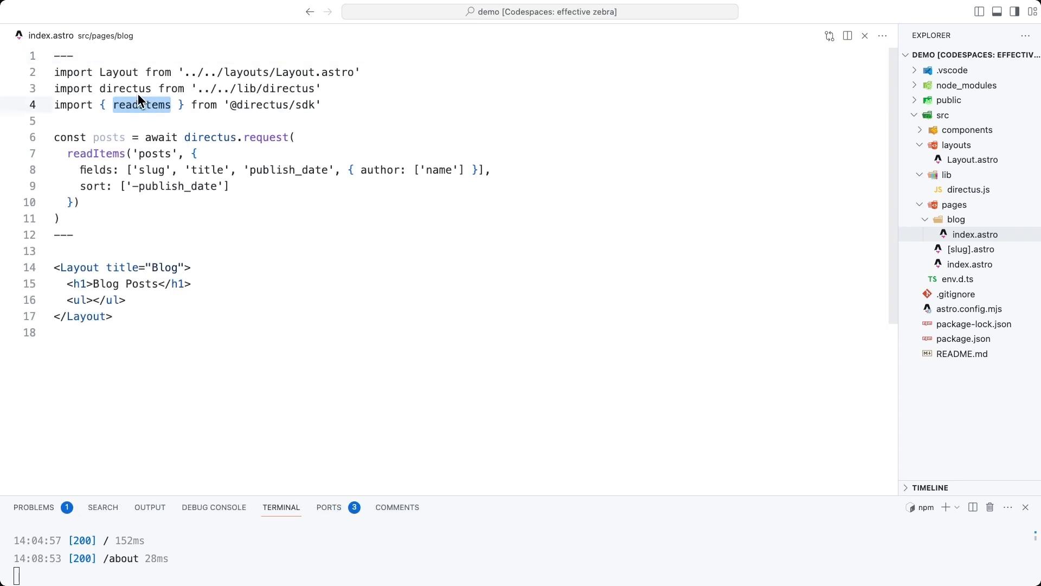
{"action": "mouse_move", "coordinate": [159, 119]}
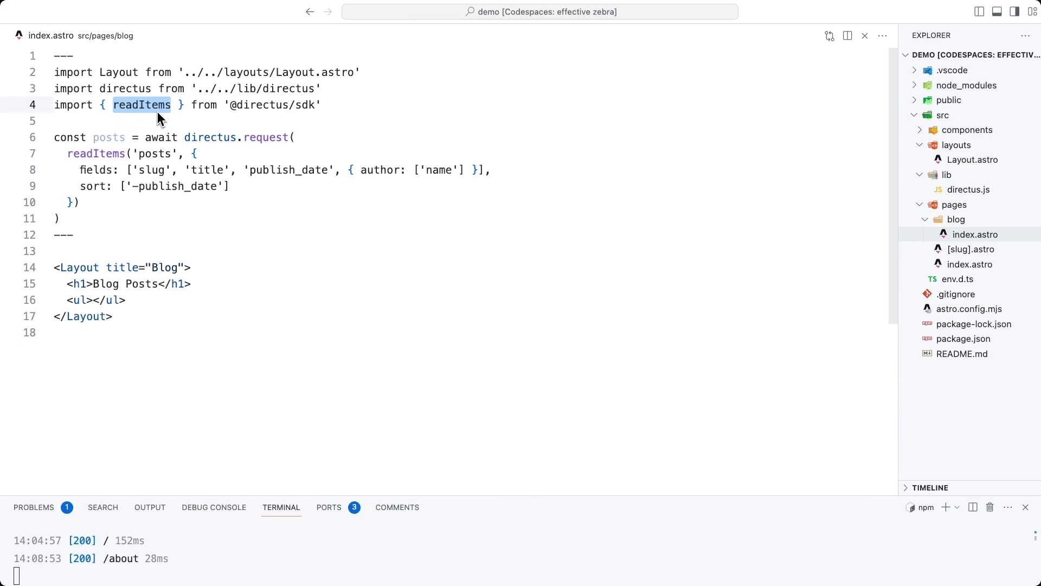
{"action": "mouse_move", "coordinate": [251, 107]}
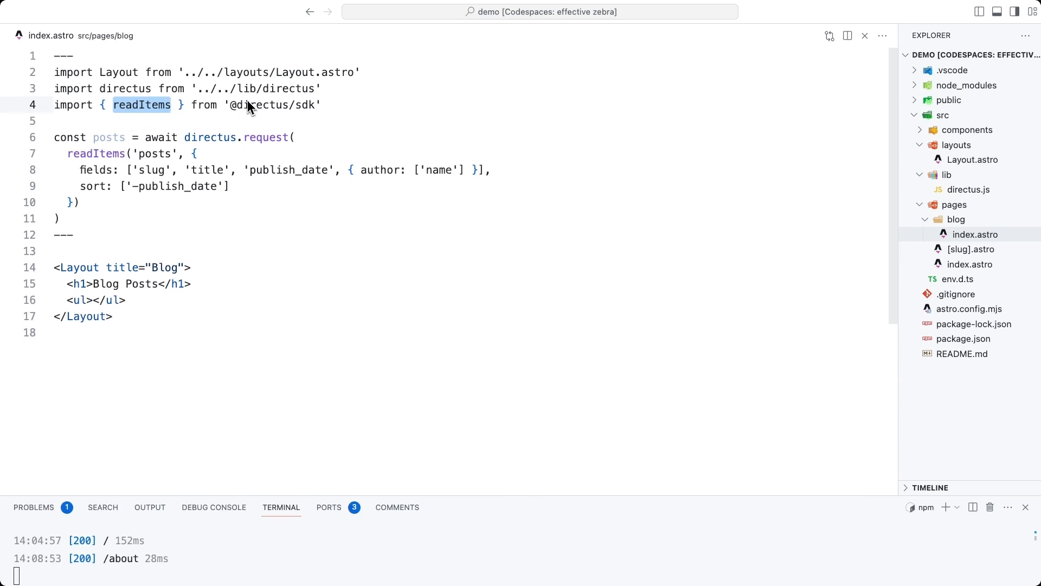
{"action": "mouse_move", "coordinate": [350, 105]}
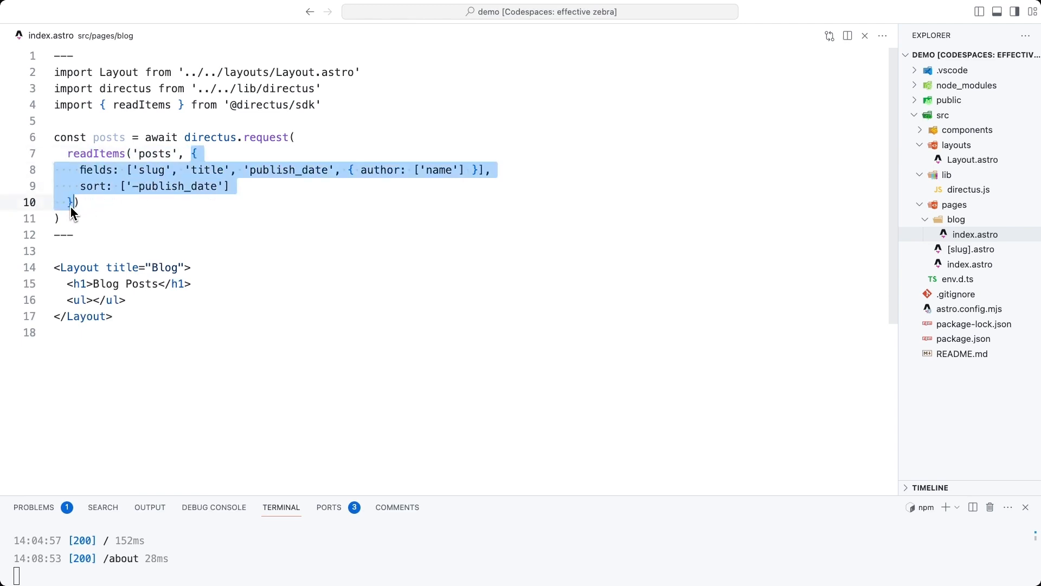
{"action": "mouse_move", "coordinate": [126, 182]}
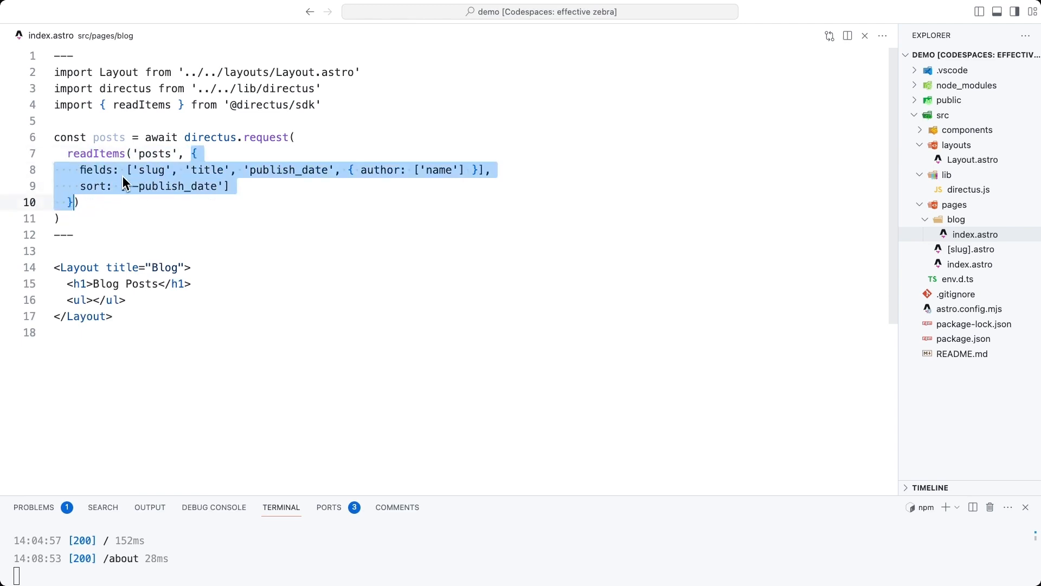
{"action": "left_click", "coordinate": [581, 183]}
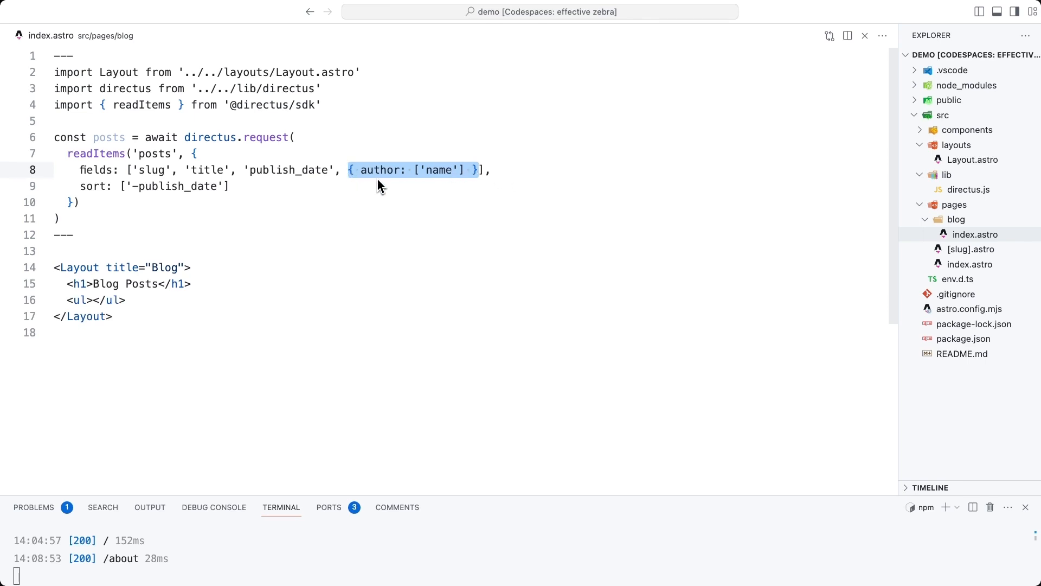
{"action": "mouse_move", "coordinate": [382, 173]}
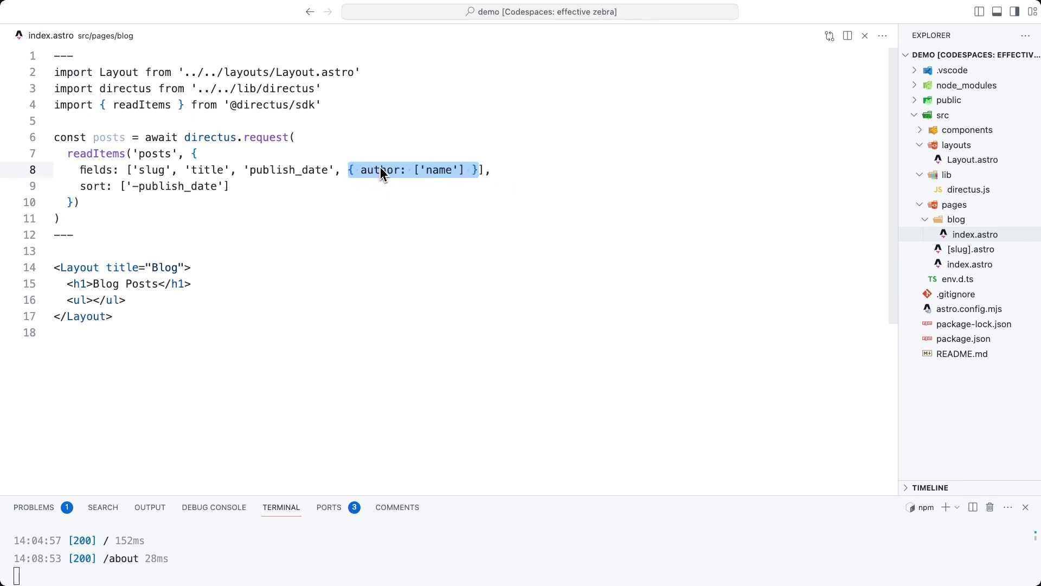
{"action": "mouse_move", "coordinate": [381, 164]}
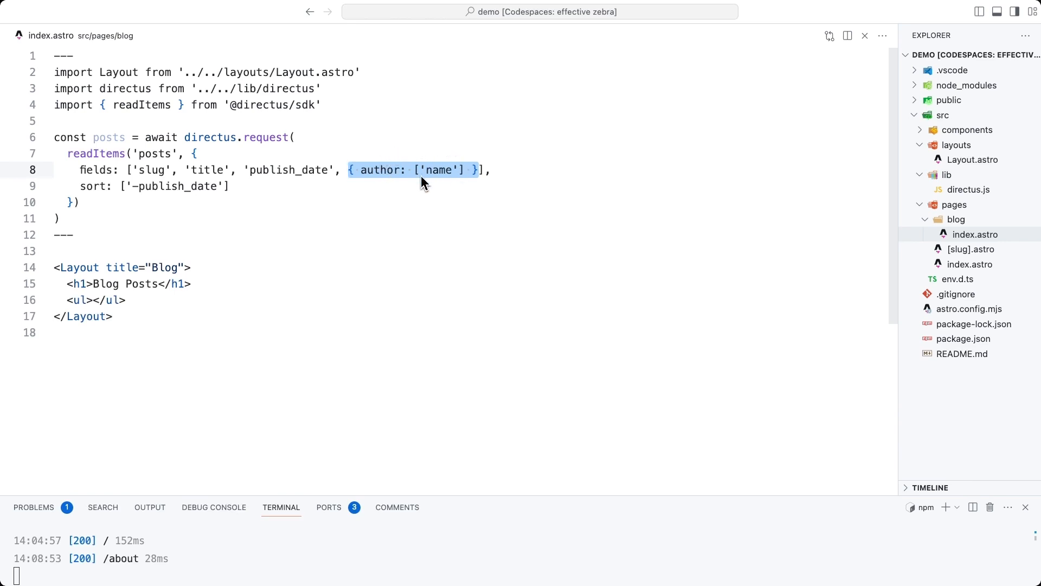
{"action": "mouse_move", "coordinate": [388, 179]}
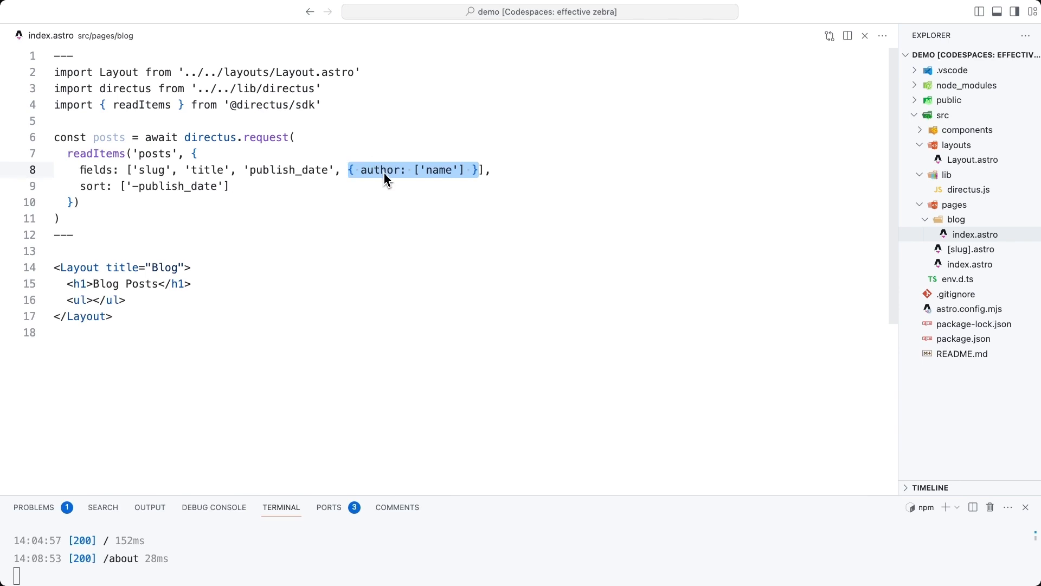
{"action": "mouse_move", "coordinate": [454, 164]}
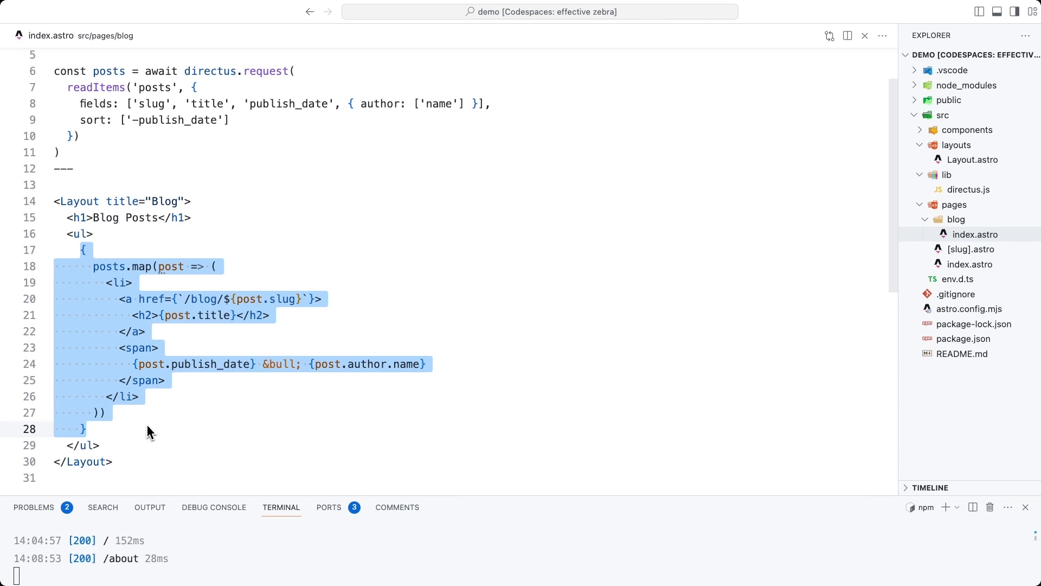
{"action": "mouse_move", "coordinate": [121, 342]}
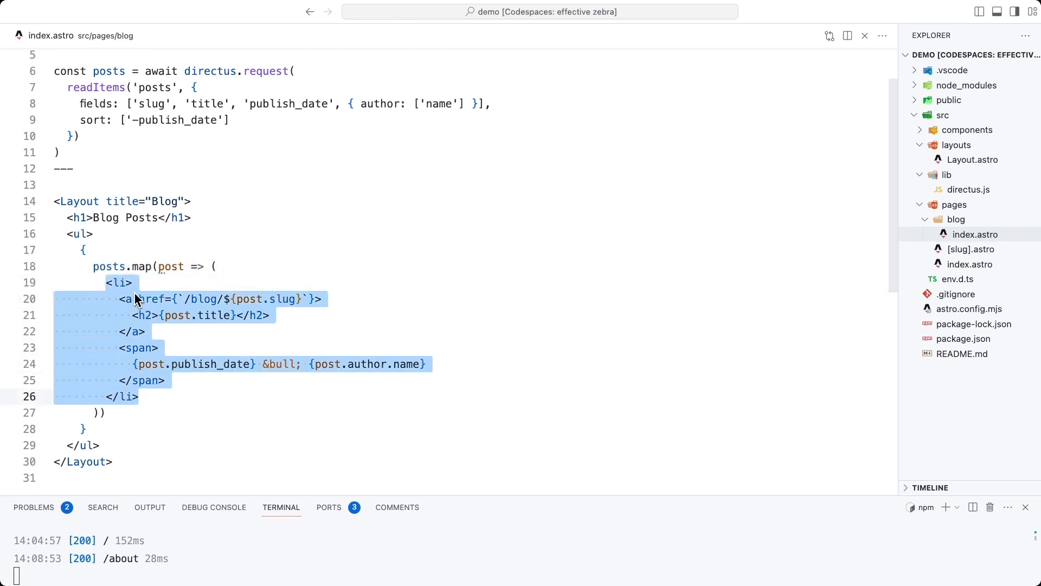
{"action": "mouse_move", "coordinate": [357, 303]}
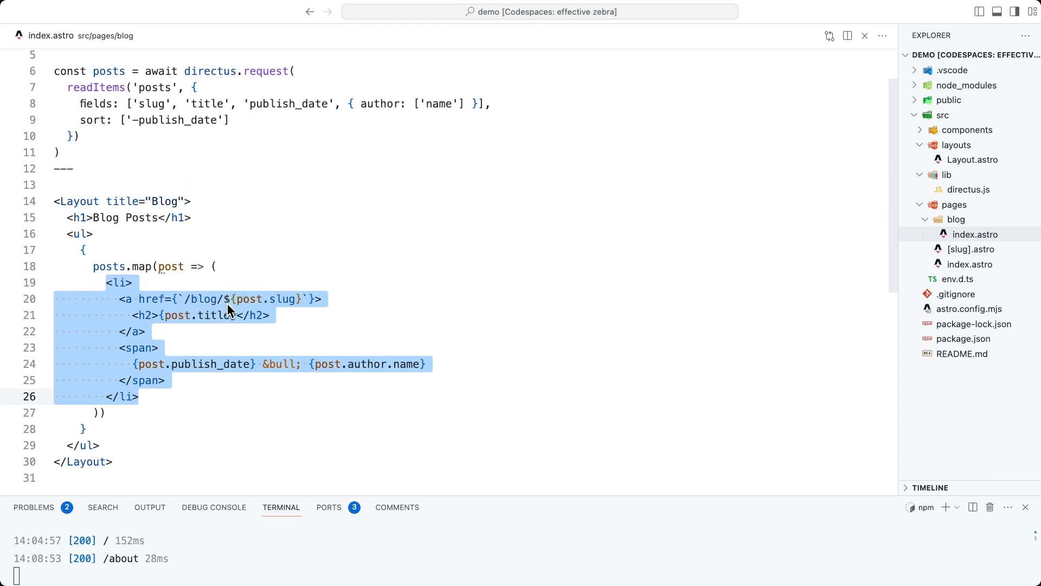
{"action": "mouse_move", "coordinate": [279, 312]}
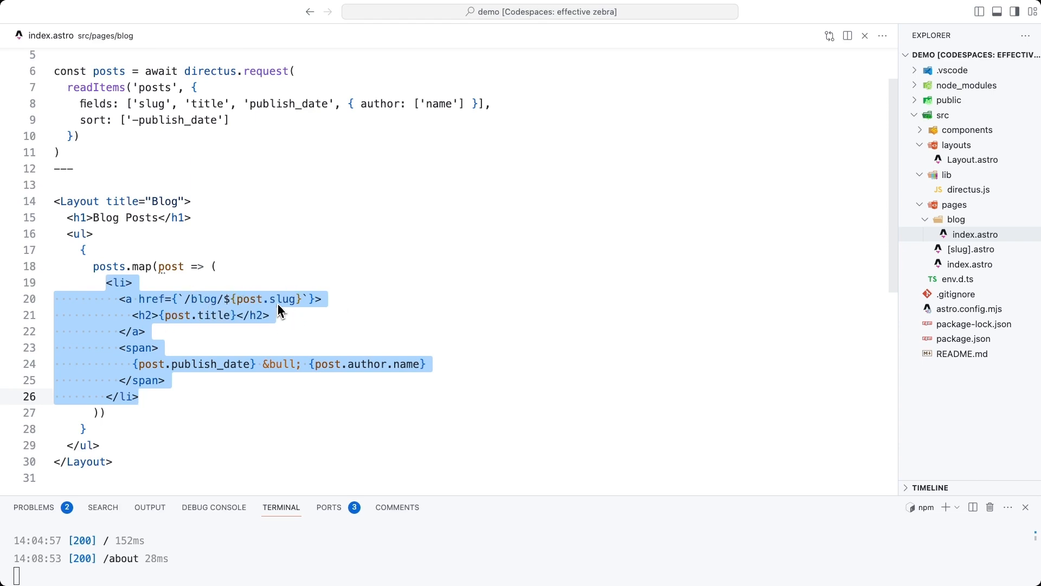
{"action": "mouse_move", "coordinate": [214, 372]}
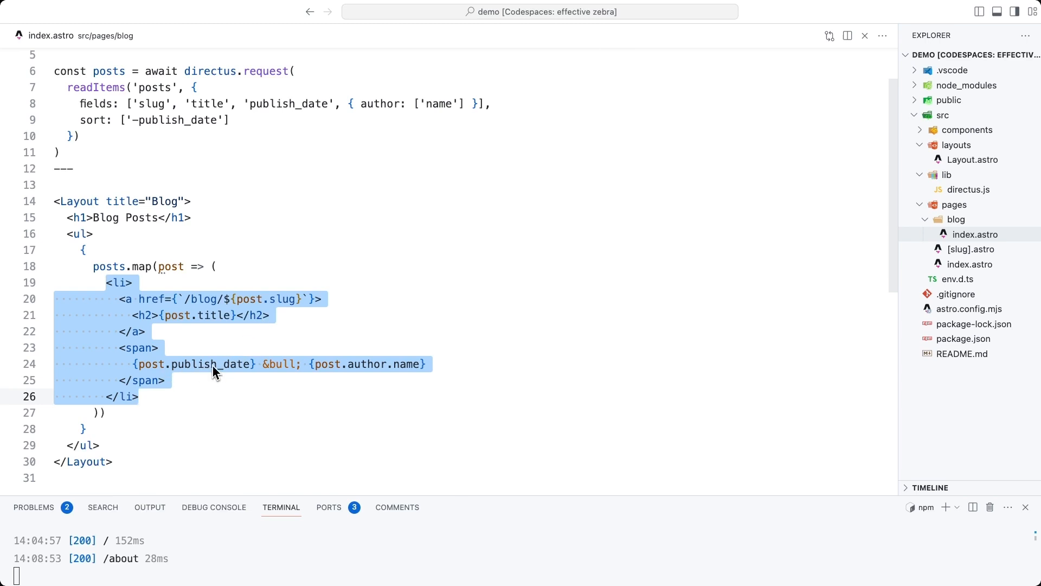
{"action": "mouse_move", "coordinate": [416, 373]}
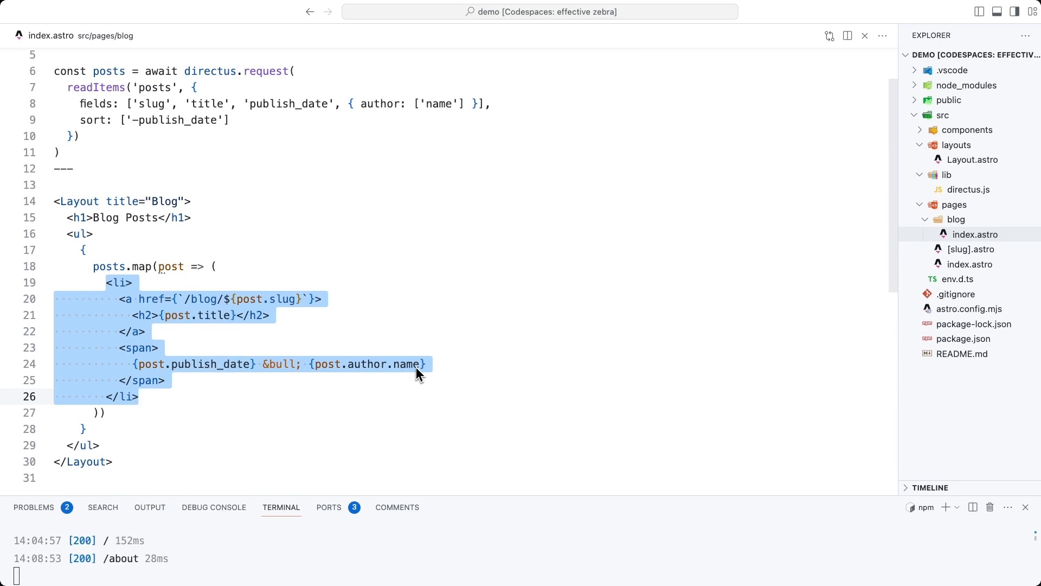
{"action": "mouse_move", "coordinate": [335, 371]}
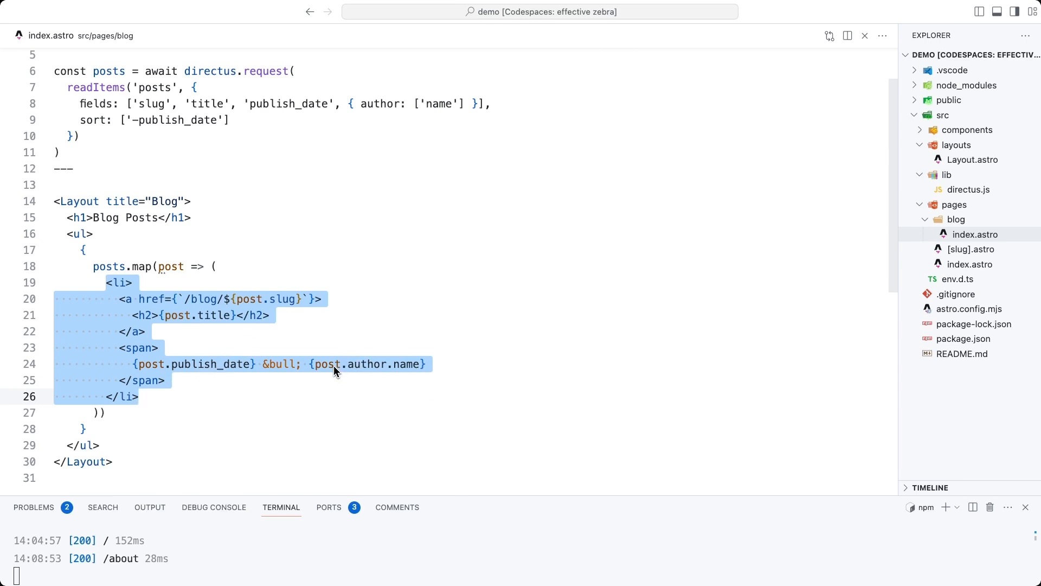
Step: Render each post as an <li> linking to /blog/slug with its title, publish date and author
{"action": "left_click", "coordinate": [336, 363]}
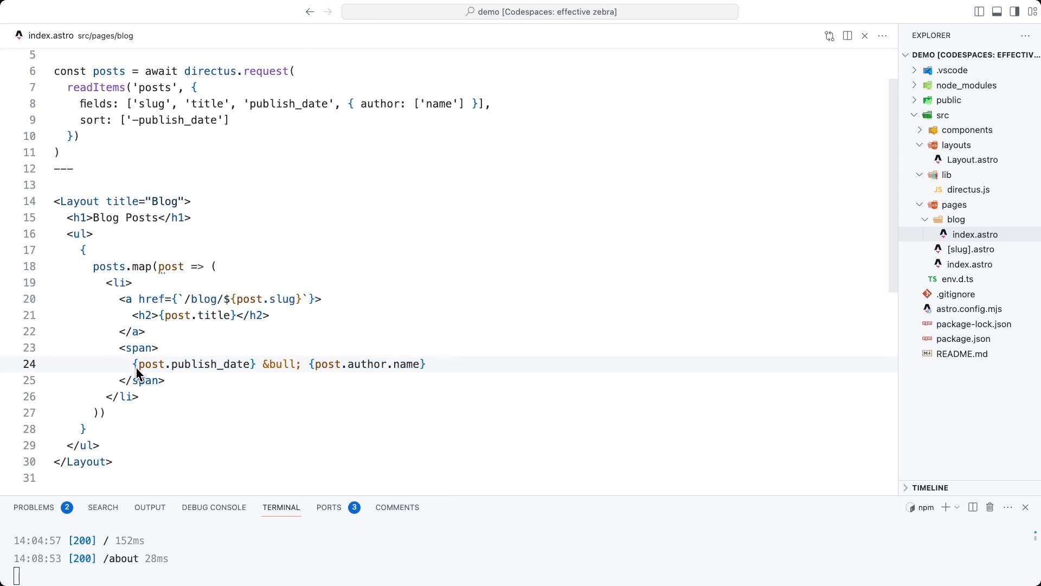
{"action": "double_click", "coordinate": [193, 363]}
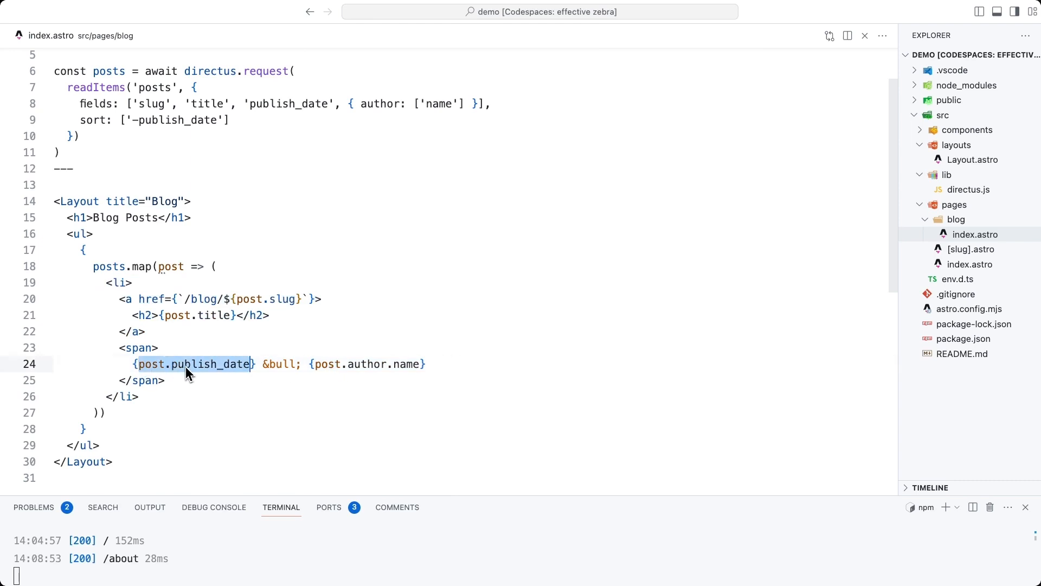
{"action": "double_click", "coordinate": [326, 363]}
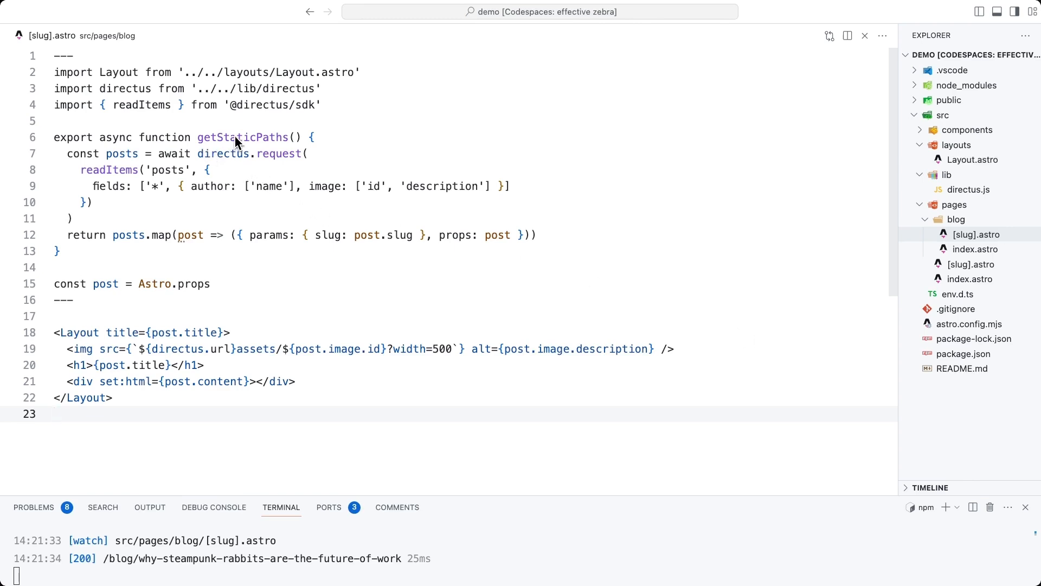
{"action": "mouse_move", "coordinate": [285, 147]}
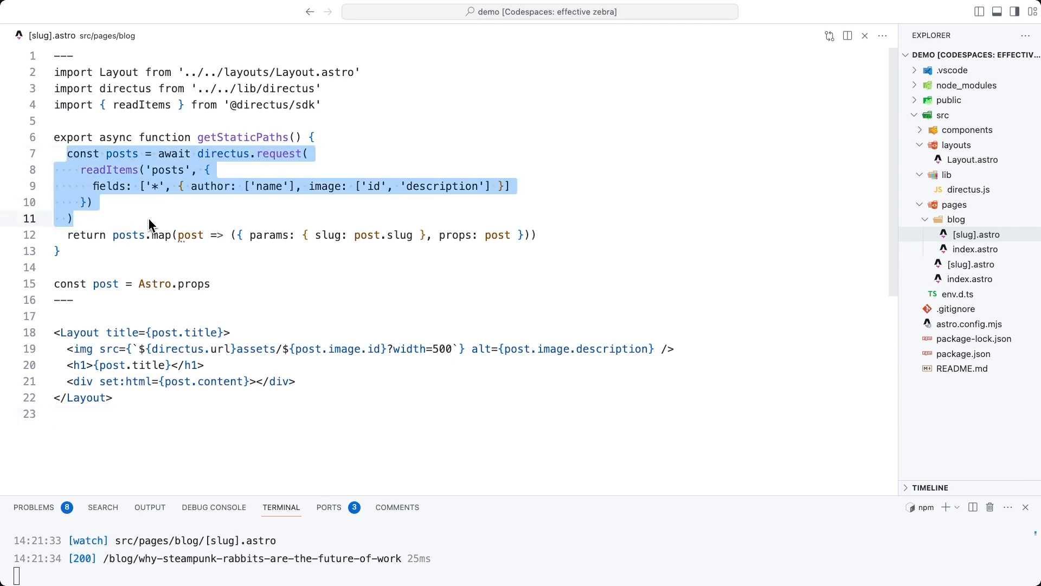
{"action": "mouse_move", "coordinate": [225, 225]}
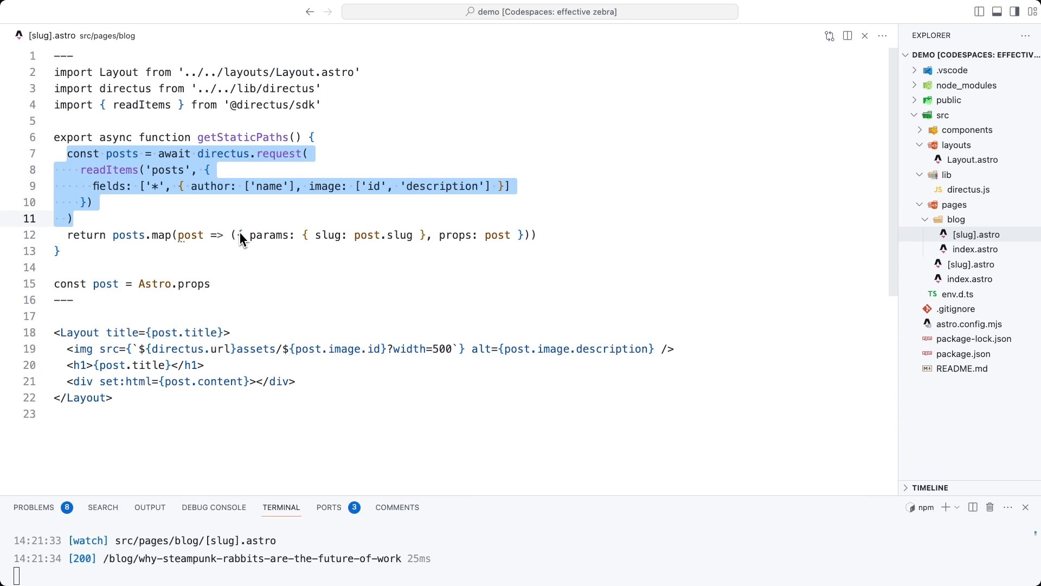
Step: Review the posts query and the slug params and post props returned per post in getStaticPaths
{"action": "left_click", "coordinate": [241, 234]}
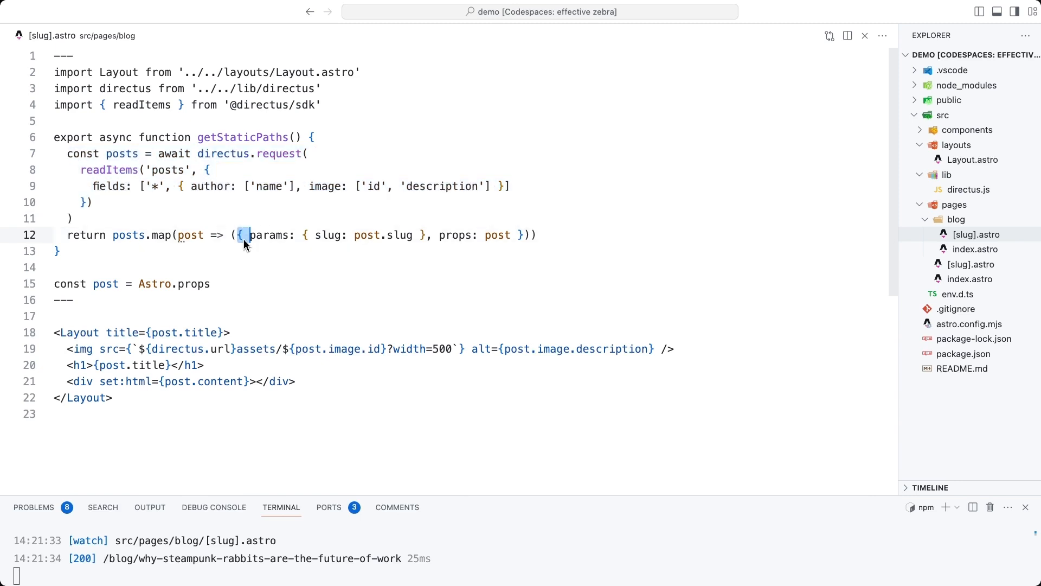
{"action": "left_click_drag", "start_coordinate": [241, 235], "coordinate": [523, 234]}
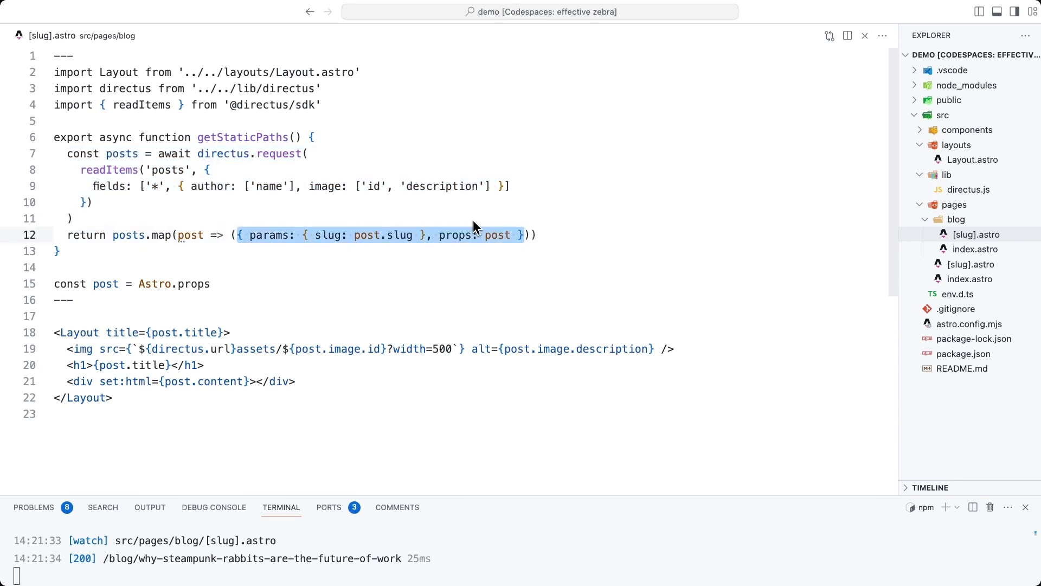
{"action": "mouse_move", "coordinate": [481, 237]}
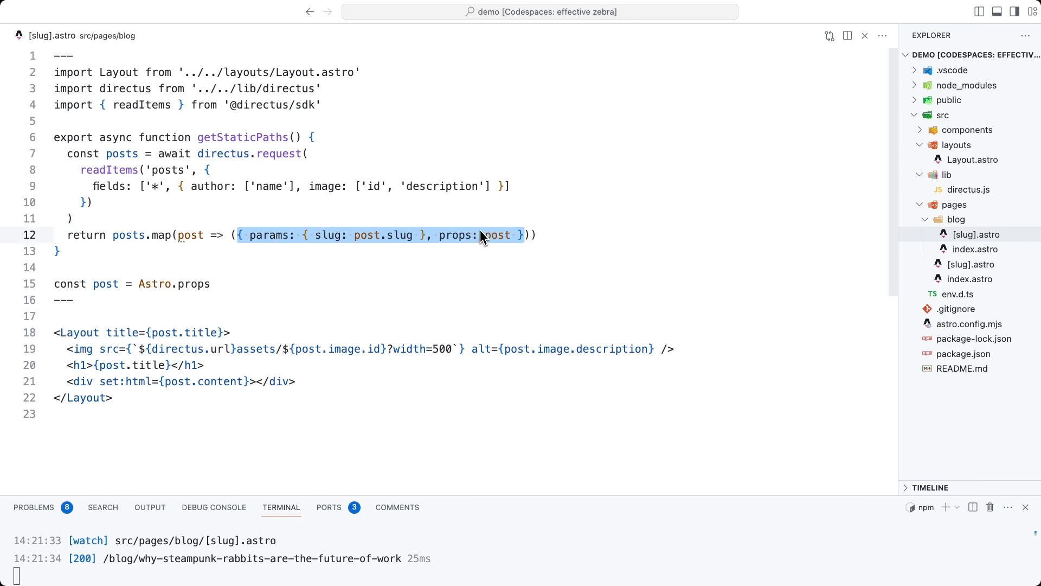
{"action": "mouse_move", "coordinate": [453, 260]}
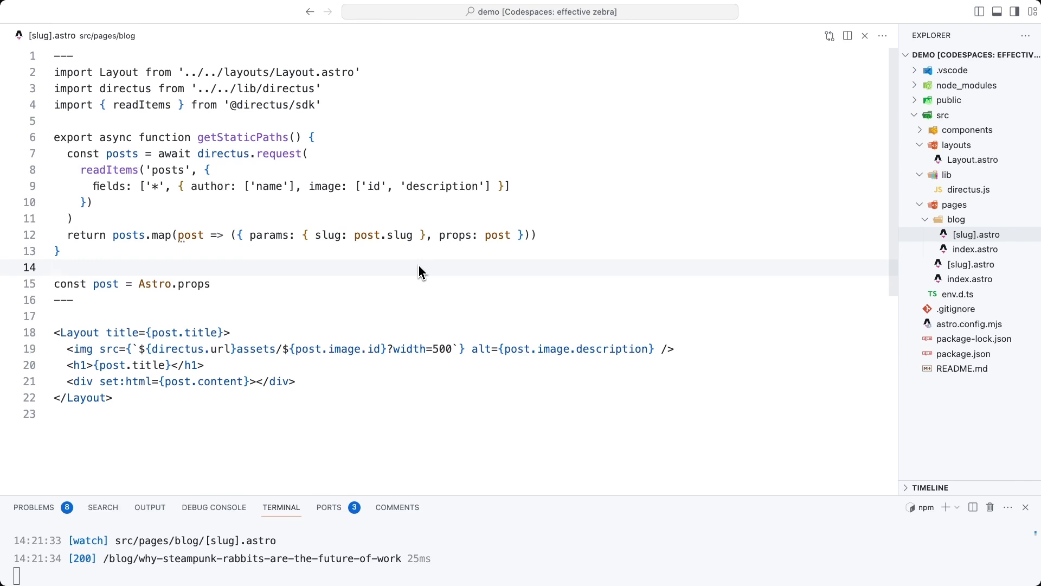
{"action": "mouse_move", "coordinate": [114, 365]}
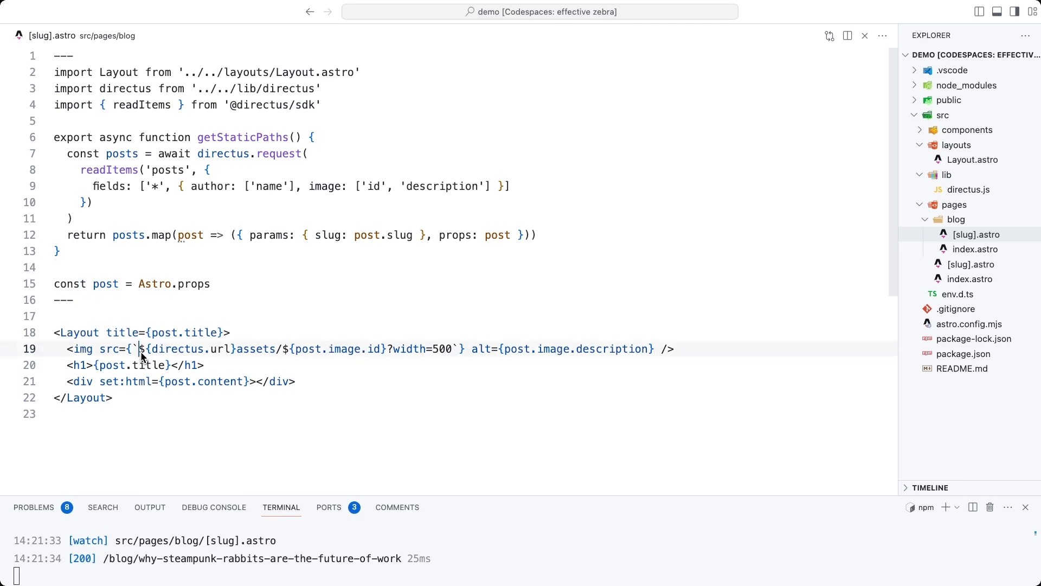
{"action": "left_click_drag", "start_coordinate": [141, 348], "coordinate": [357, 348]}
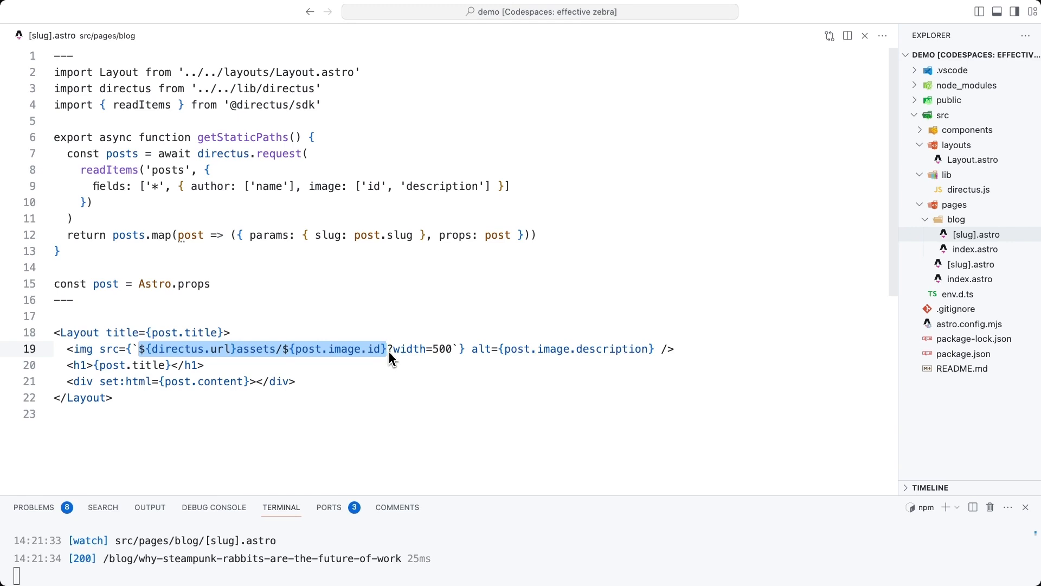
{"action": "mouse_move", "coordinate": [397, 357]}
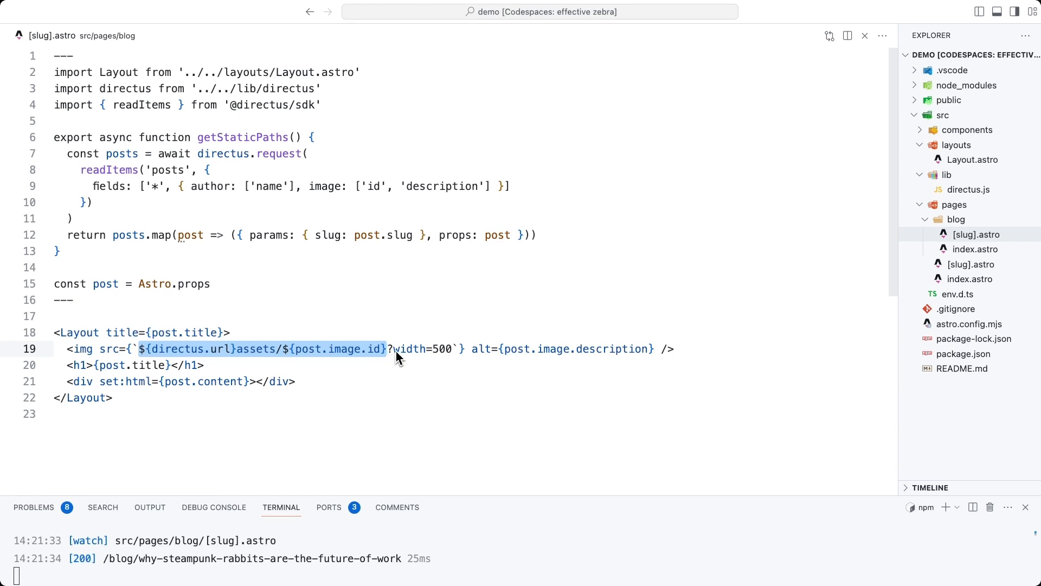